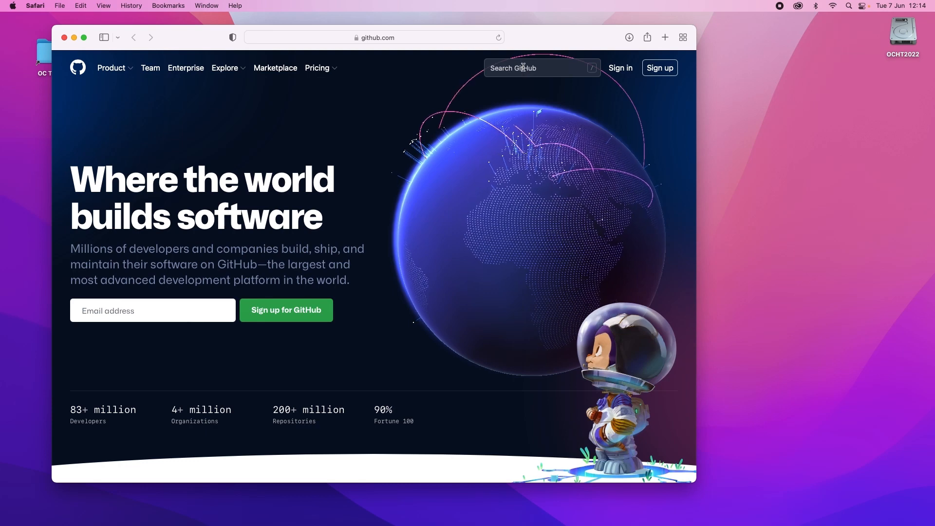
# Search GitHub for mountefi and download the corpnewt/MountEFI repository as a ZIP
pyautogui.click(541, 67)
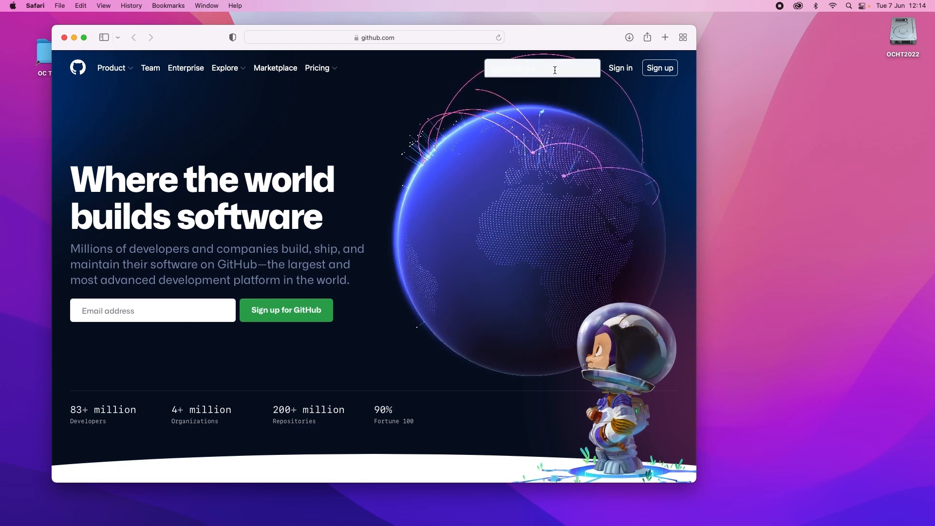
pyautogui.write('mountefi')
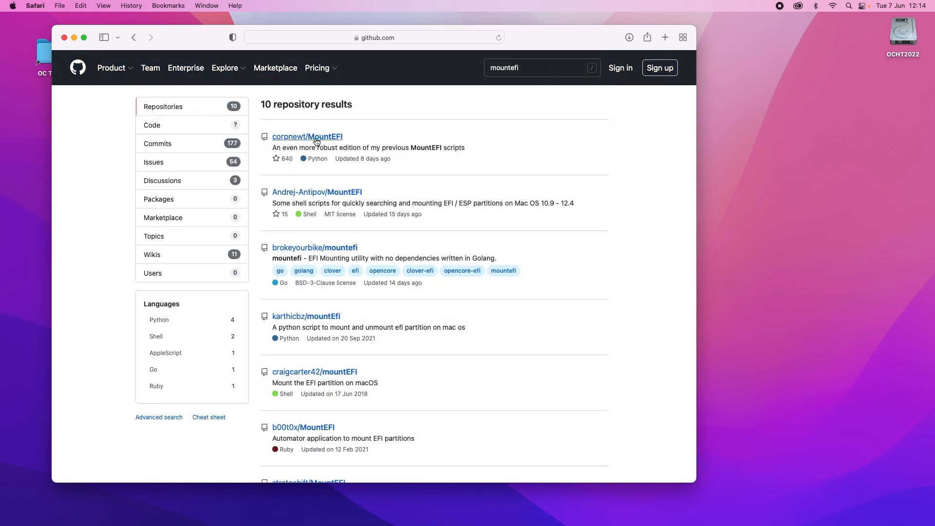
pyautogui.click(307, 136)
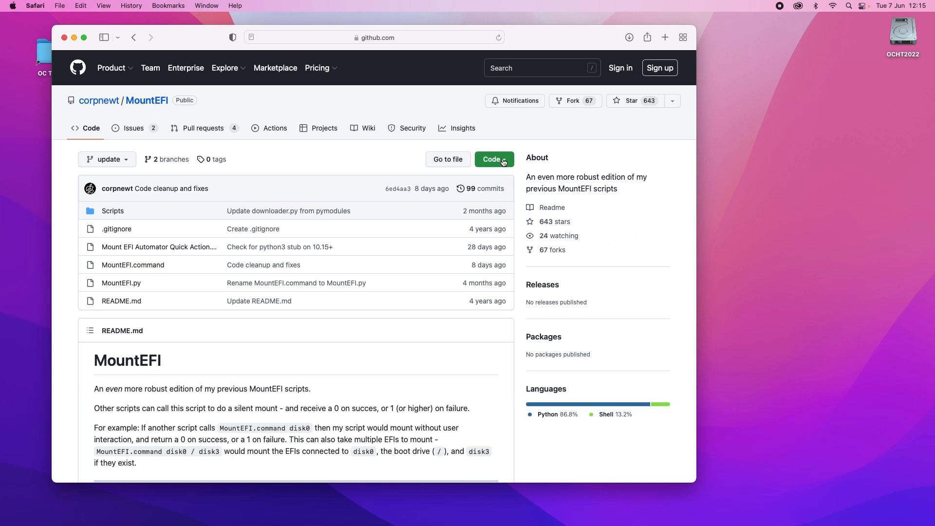
pyautogui.click(491, 159)
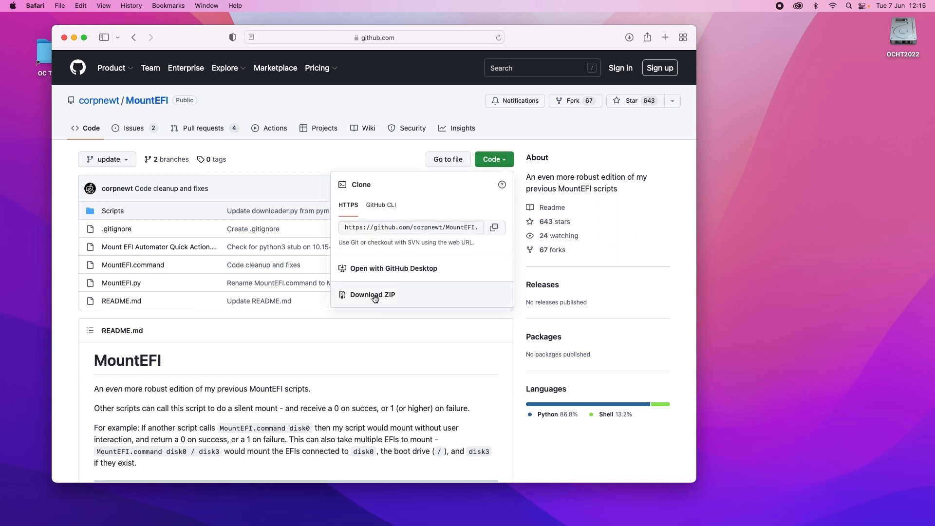
pyautogui.click(372, 295)
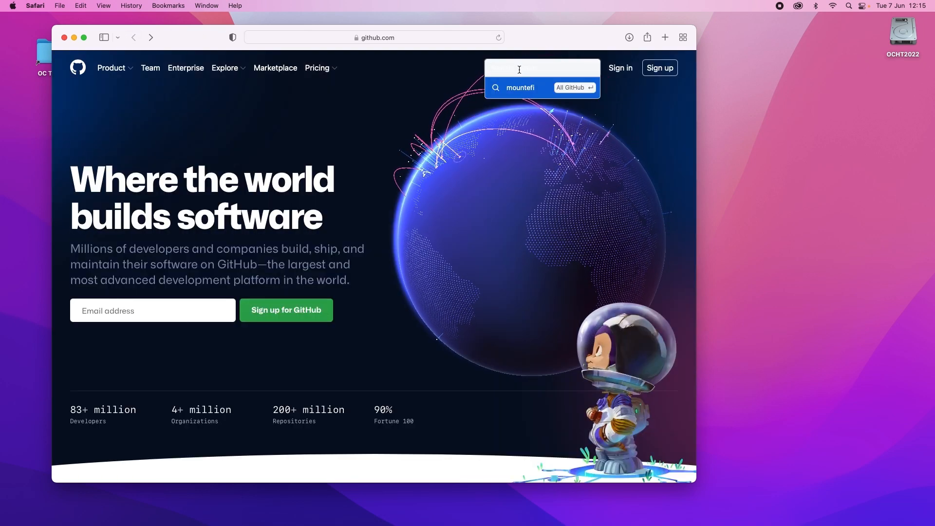
# Download Hackintool.zip from headkaze/Hackintool release 3.8.7, then return to the GitHub homepage
pyautogui.write('hackintool')
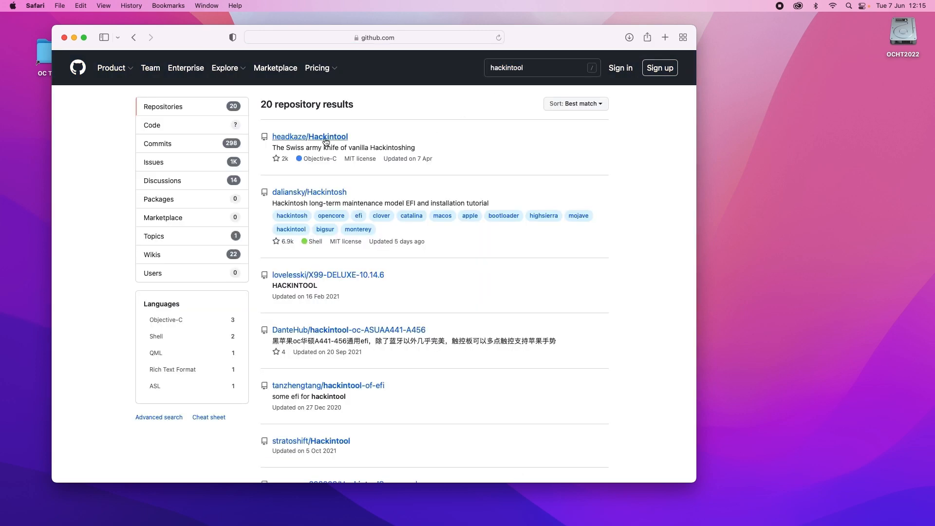
pyautogui.click(326, 140)
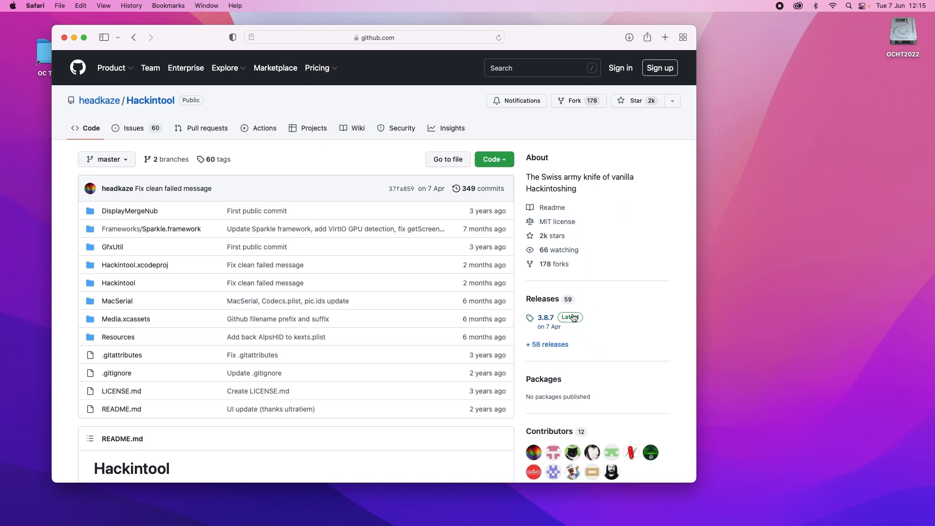
pyautogui.click(545, 316)
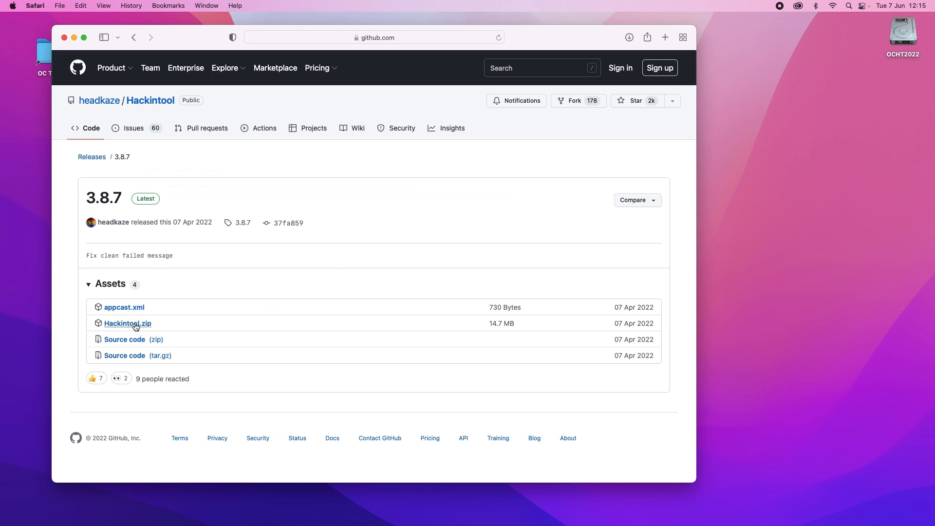
pyautogui.click(127, 323)
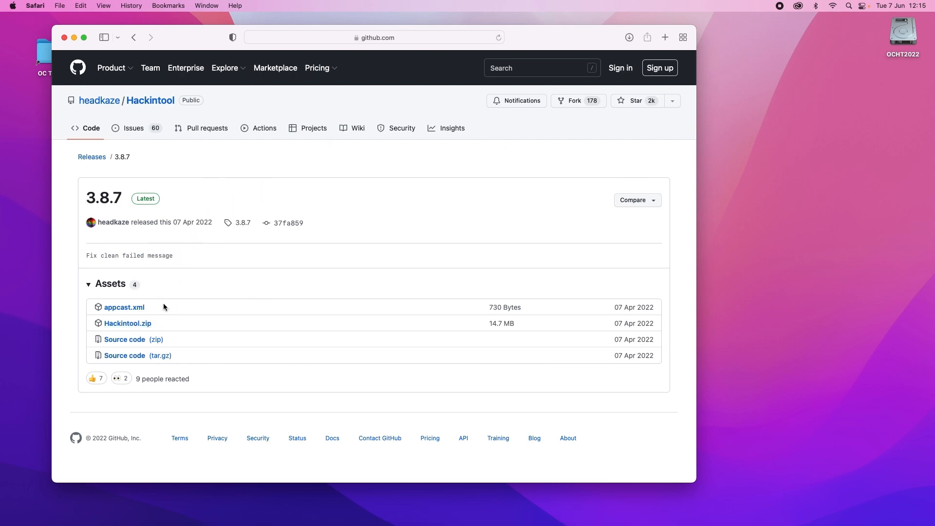
pyautogui.click(134, 37)
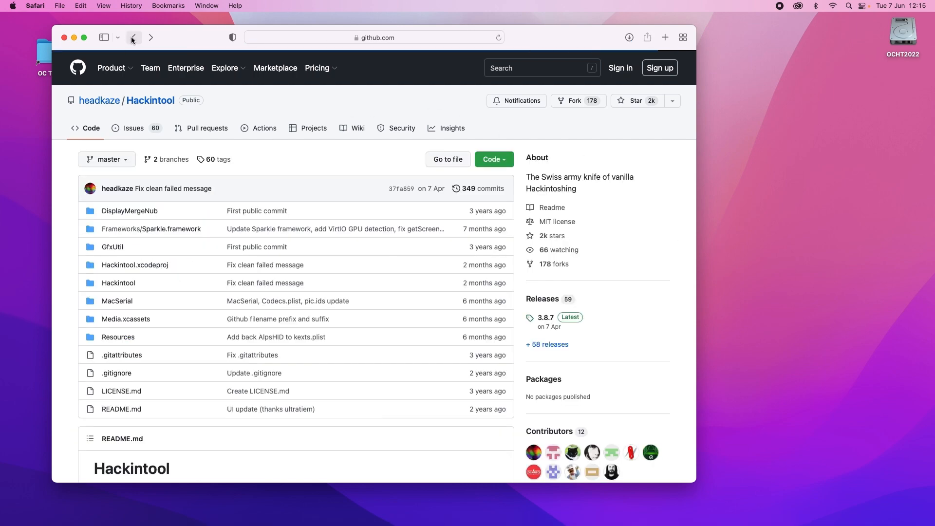
pyautogui.click(132, 37)
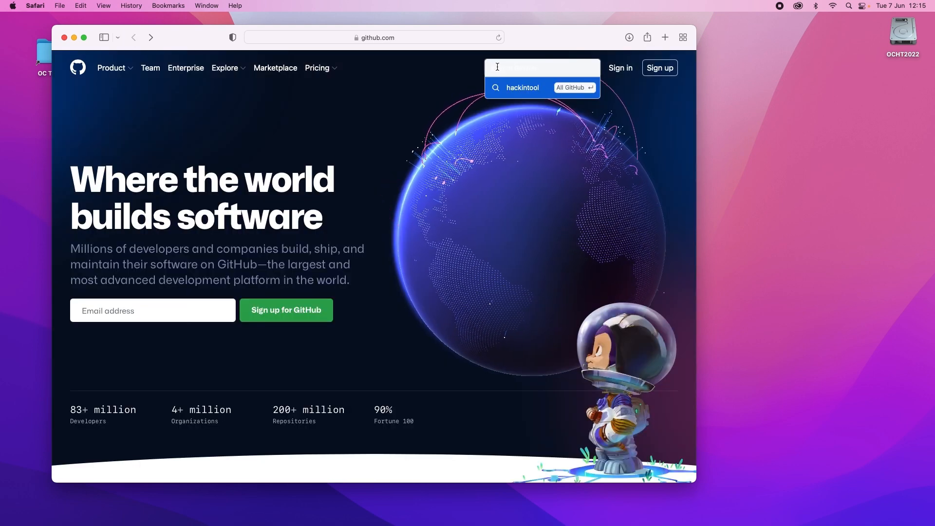
# Search GitHub for ocat and open ic005k/OCAuxiliaryTools' latest release, 20220208
pyautogui.write('ocat')
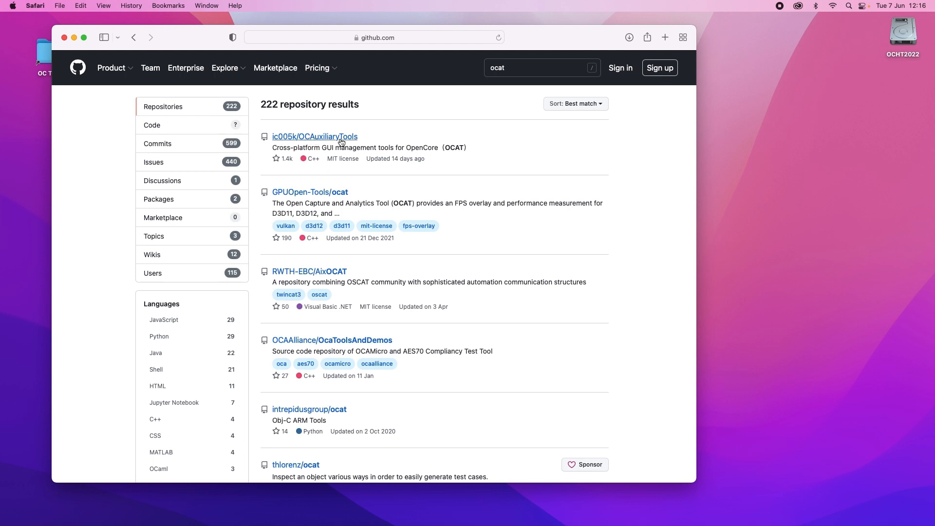
pyautogui.click(315, 137)
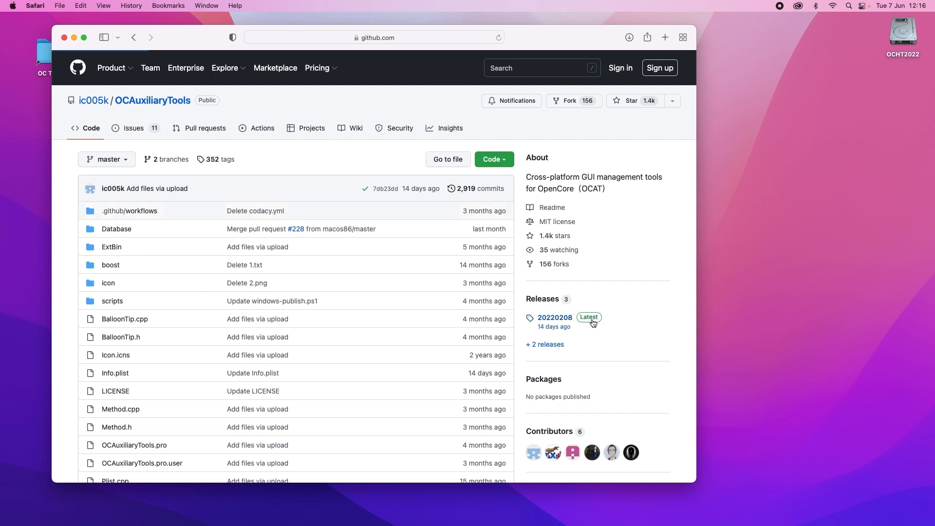
pyautogui.click(555, 317)
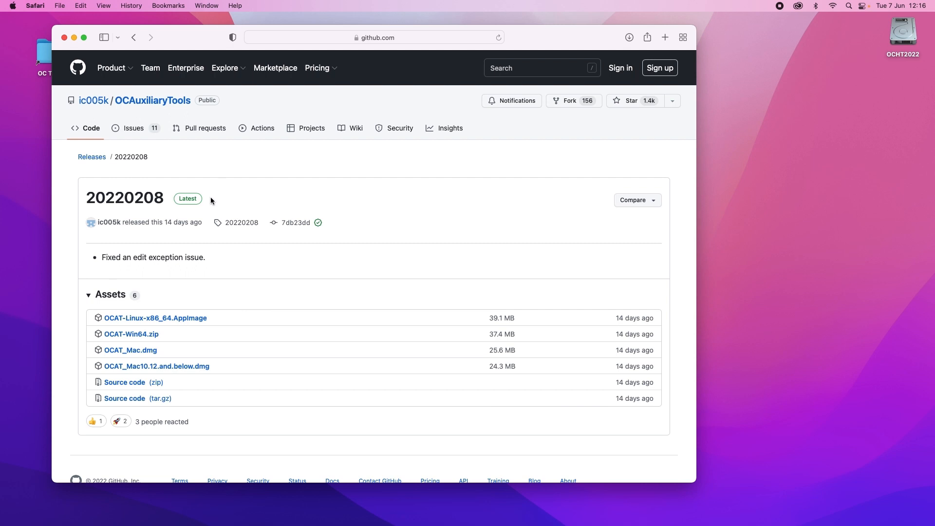
pyautogui.moveTo(142, 353)
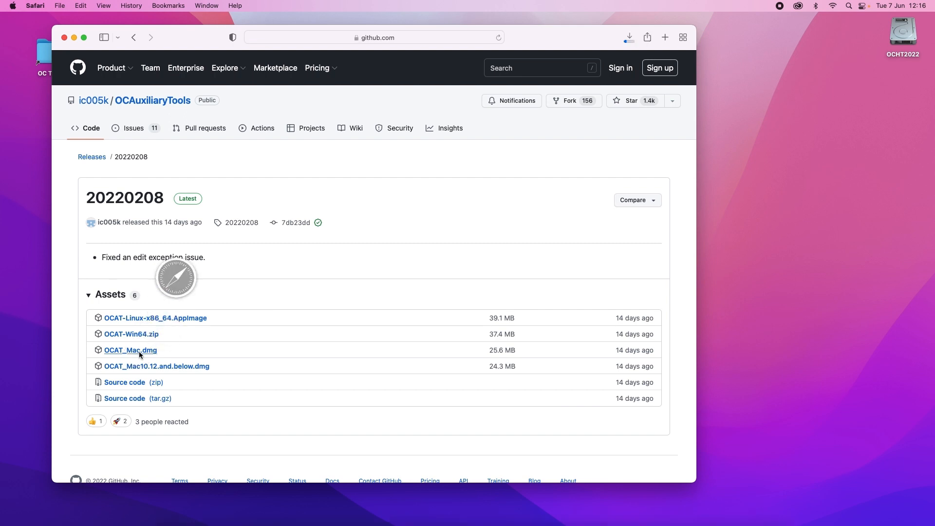
pyautogui.moveTo(175, 74)
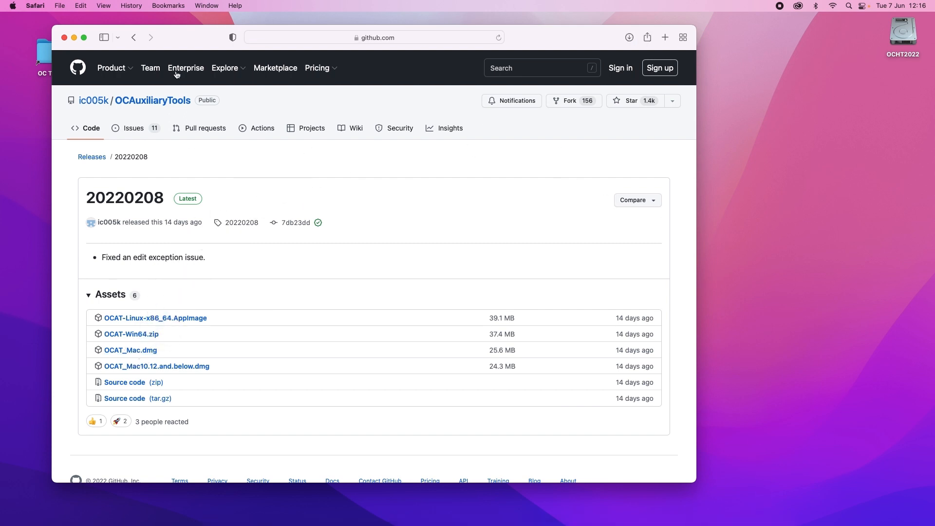
pyautogui.moveTo(86, 34)
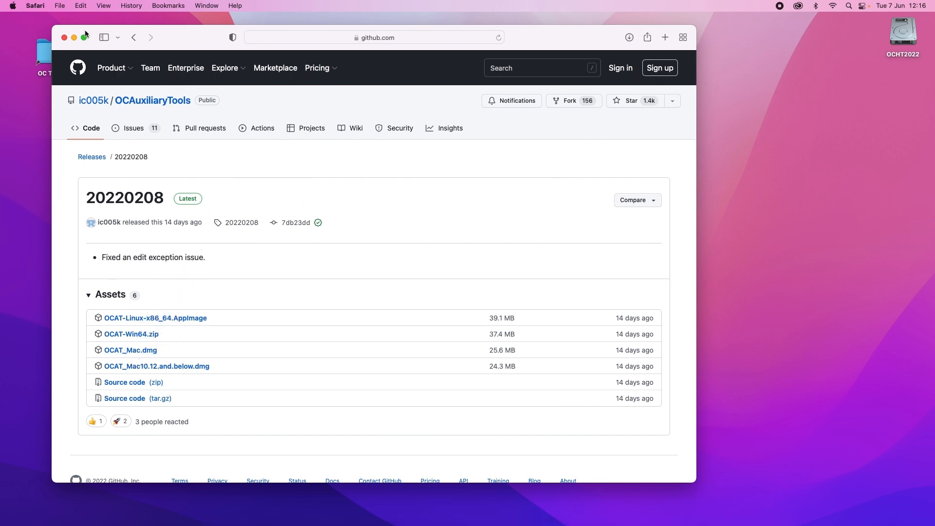
pyautogui.moveTo(164, 78)
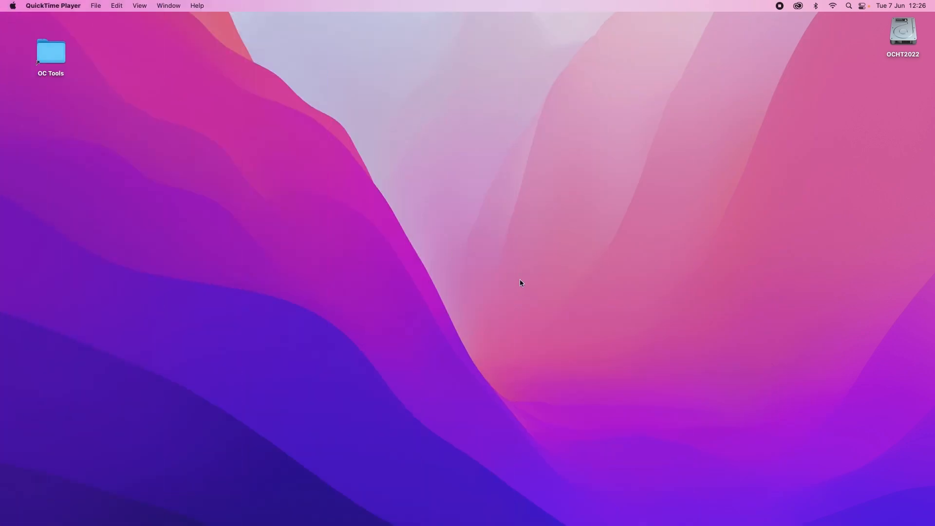
pyautogui.moveTo(441, 257)
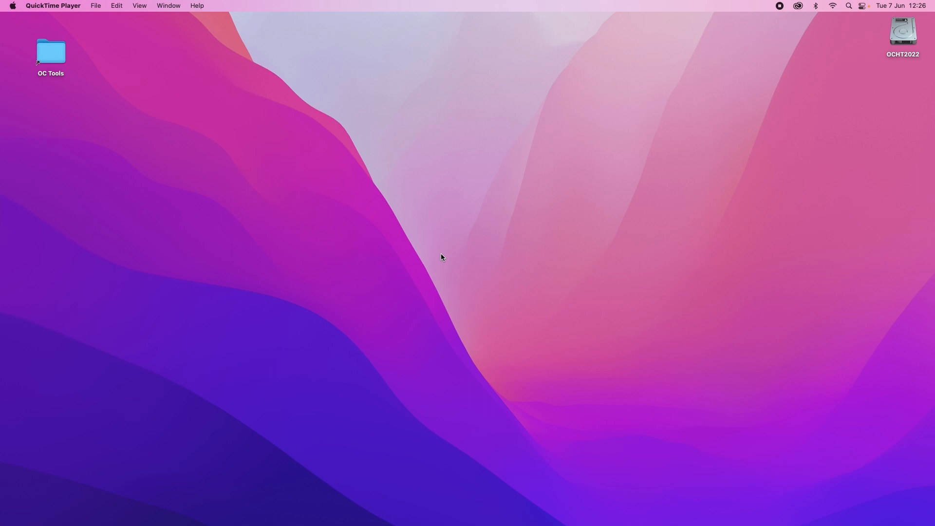
# Open the OC Tools folder and move Hackintool, MountEFI-update and OCAT_Mac.dmg in from Downloads
pyautogui.click(50, 52)
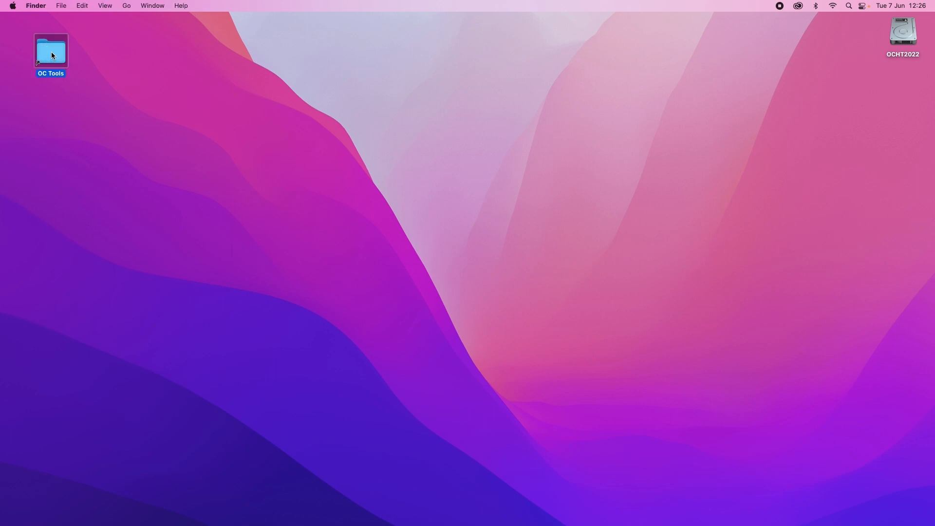
pyautogui.doubleClick(50, 50)
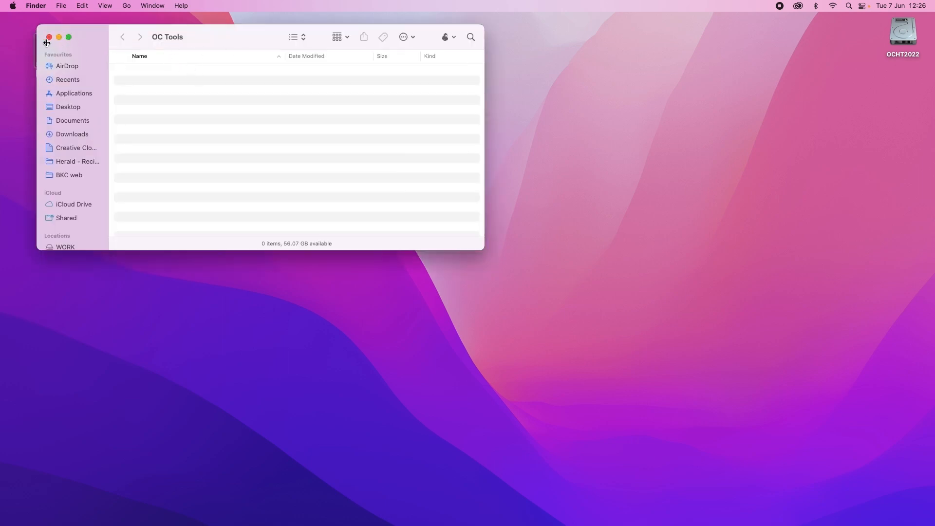
pyautogui.moveTo(765, 512)
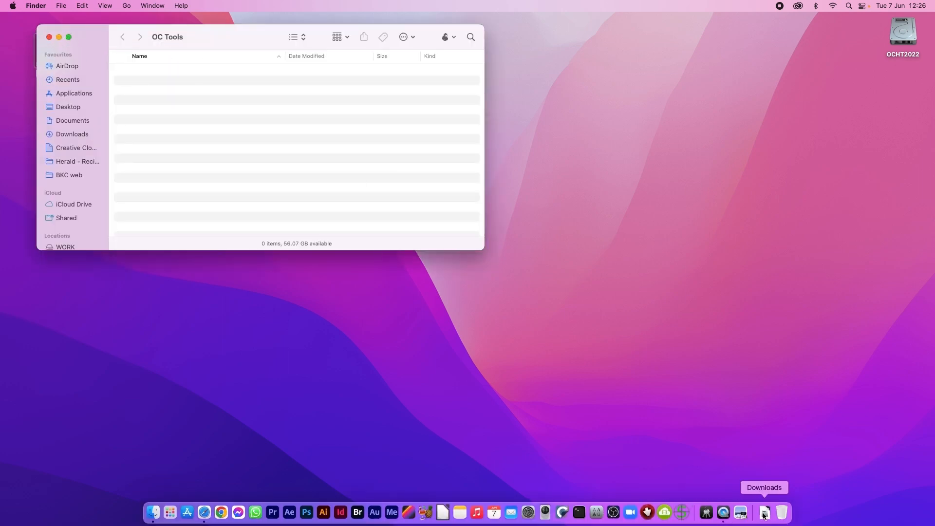
pyautogui.click(764, 512)
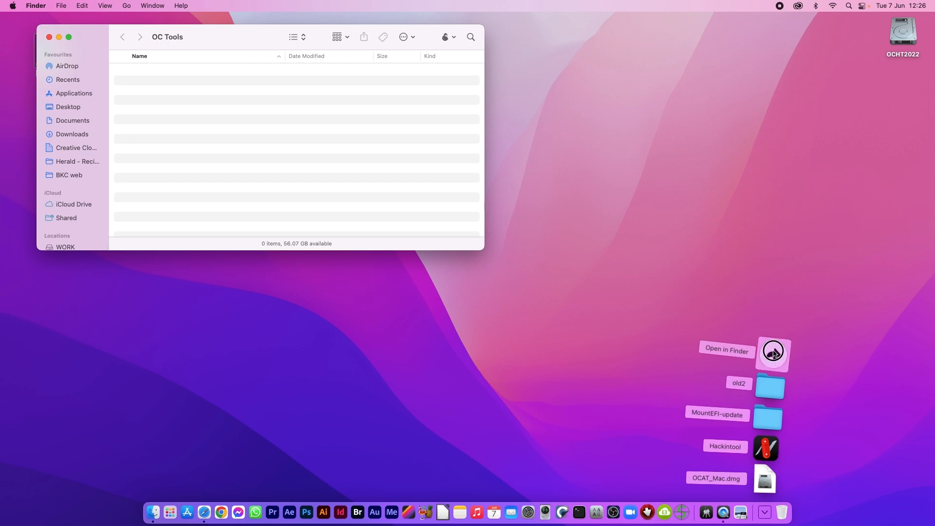
pyautogui.click(774, 353)
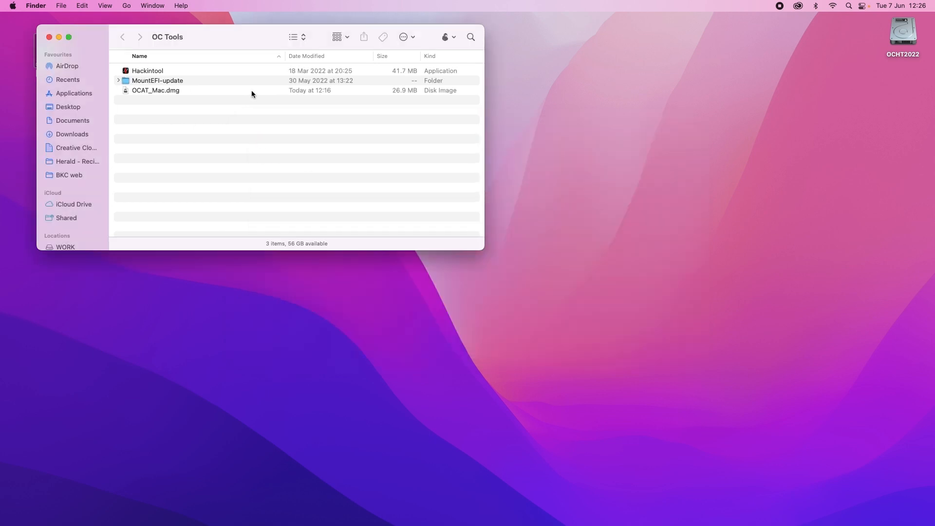
pyautogui.click(156, 81)
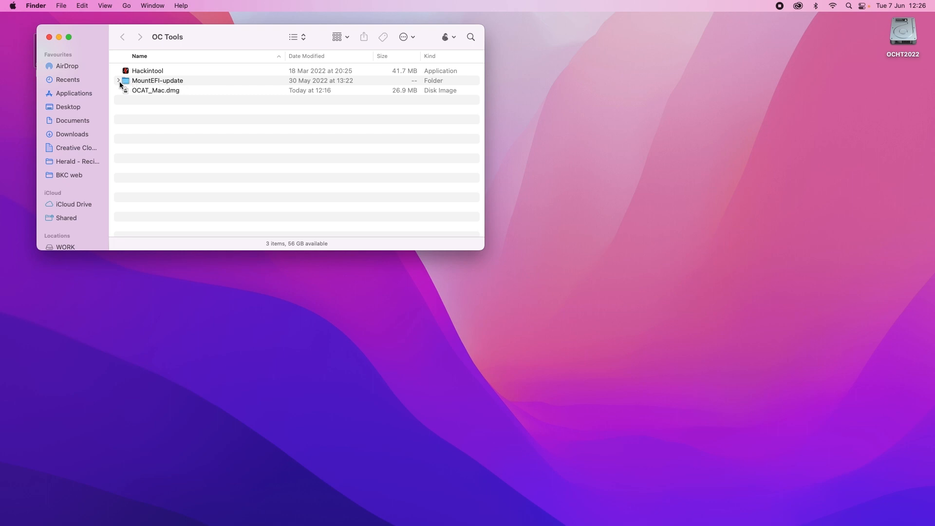
# Open MountEFI-update and install the Mount EFI quick action, confirming the replacement
pyautogui.doubleClick(157, 80)
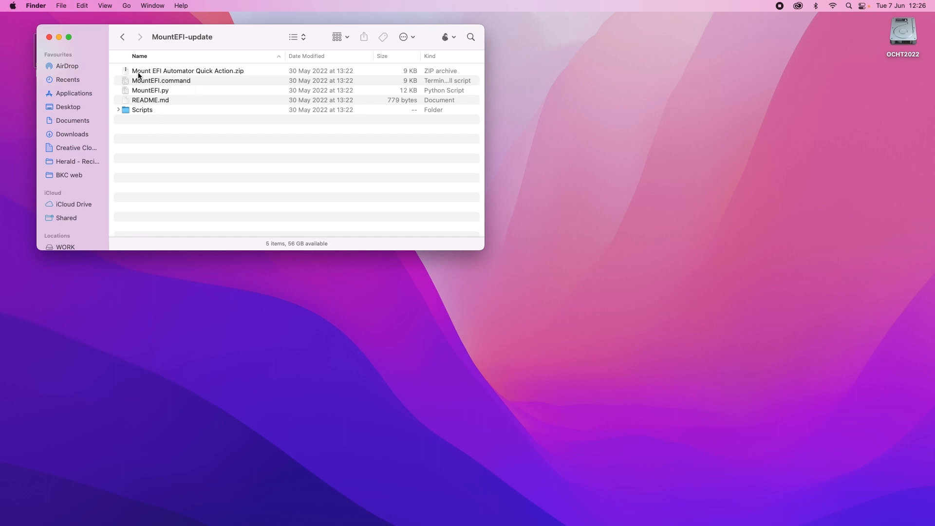
pyautogui.moveTo(211, 72)
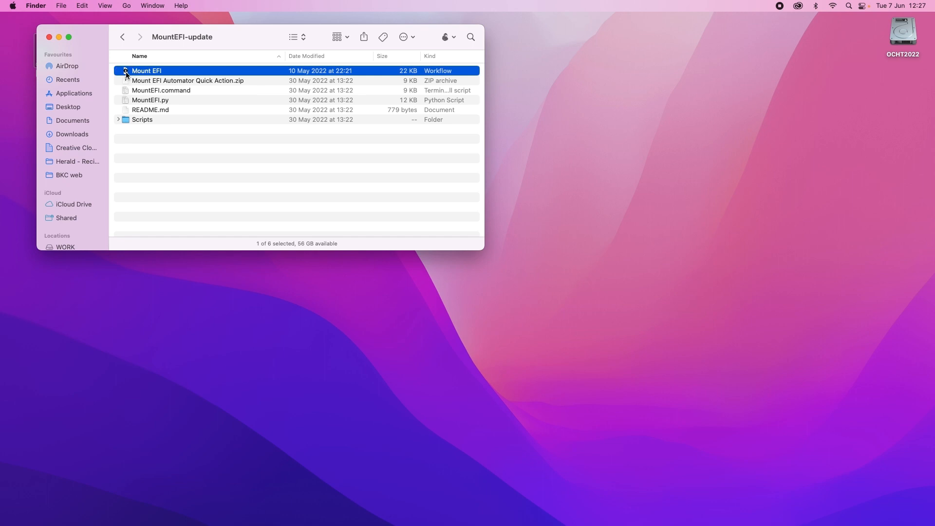
pyautogui.doubleClick(146, 70)
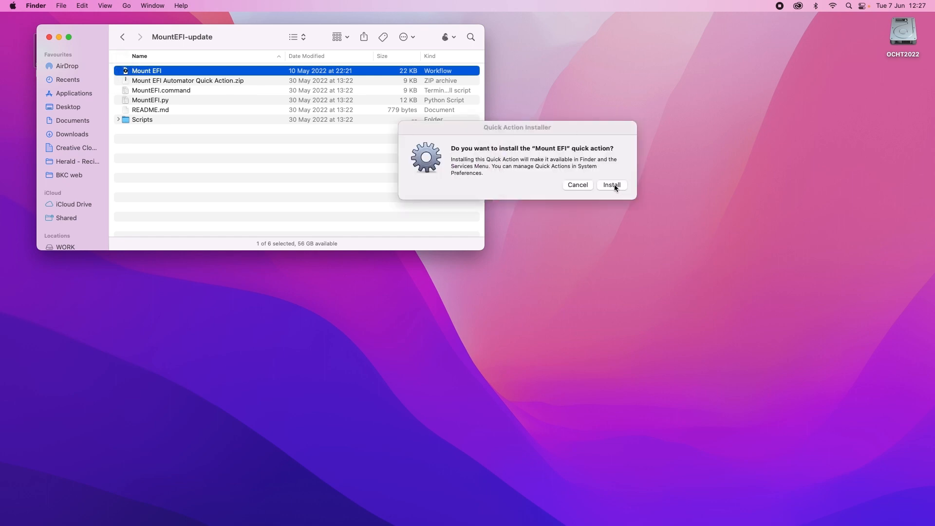
pyautogui.click(611, 185)
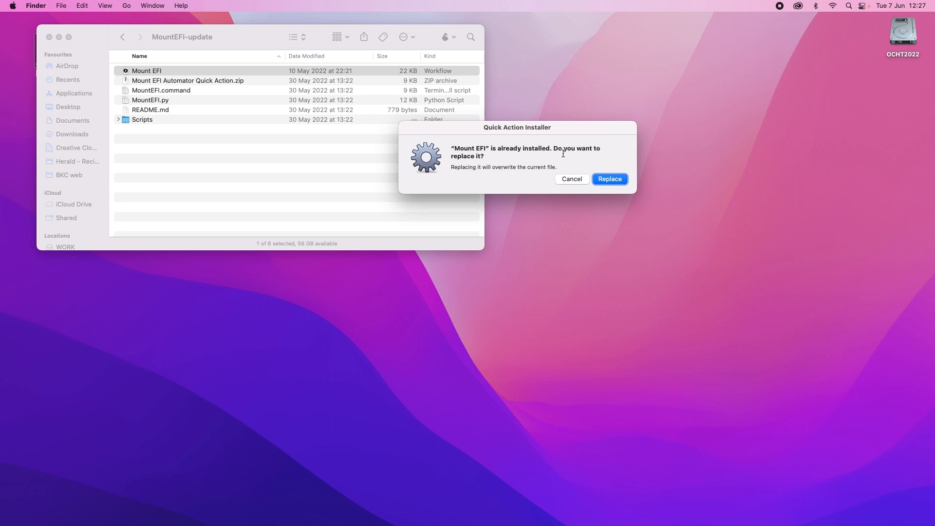
pyautogui.moveTo(576, 179)
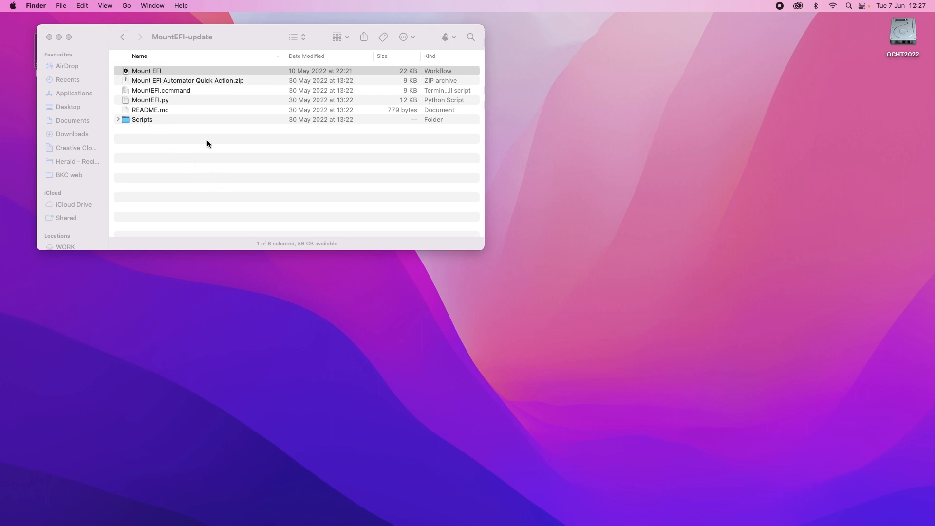
# Launch Hackintool from OC Tools via right-click Open, bypassing the unverified-software warning
pyautogui.click(123, 37)
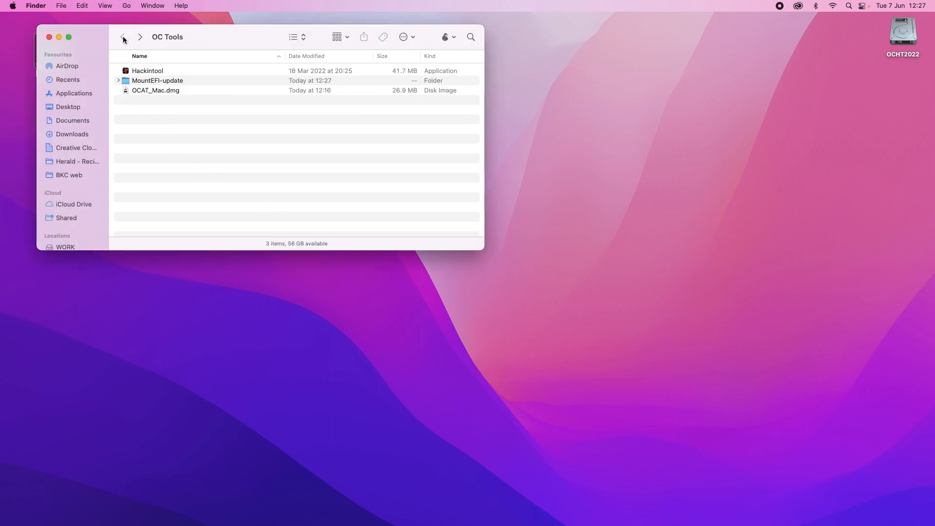
pyautogui.click(147, 70)
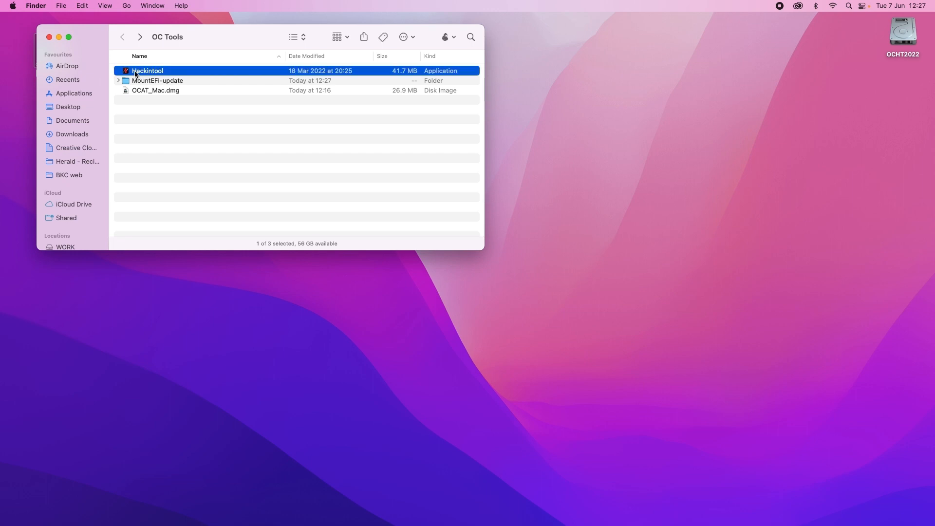
pyautogui.rightClick(147, 71)
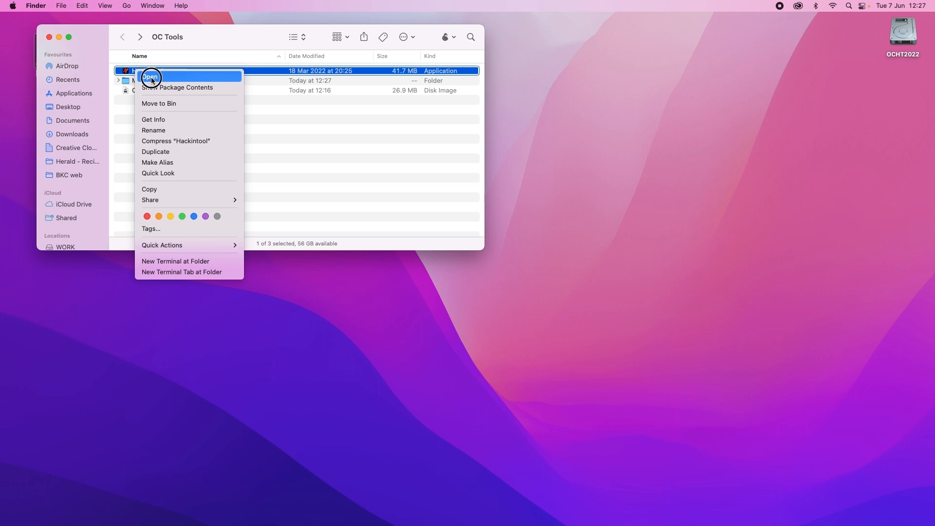
pyautogui.click(151, 77)
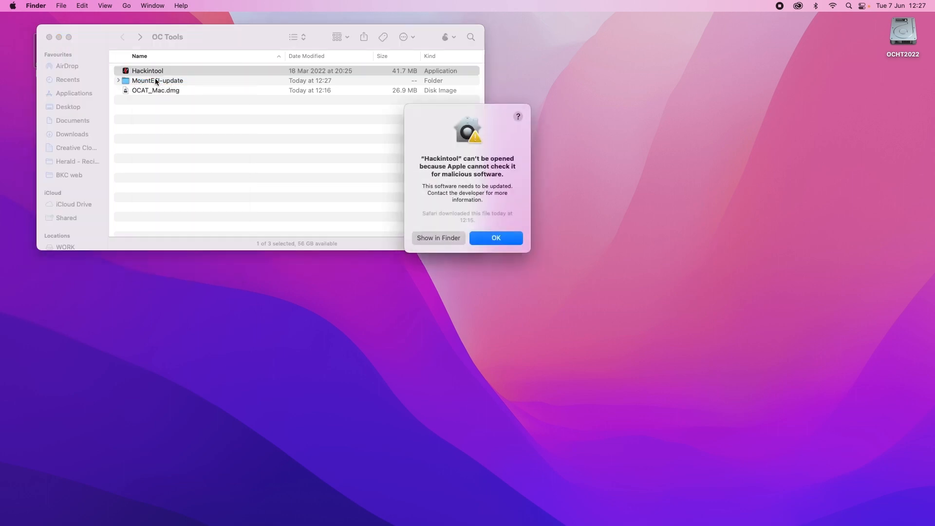
pyautogui.click(496, 237)
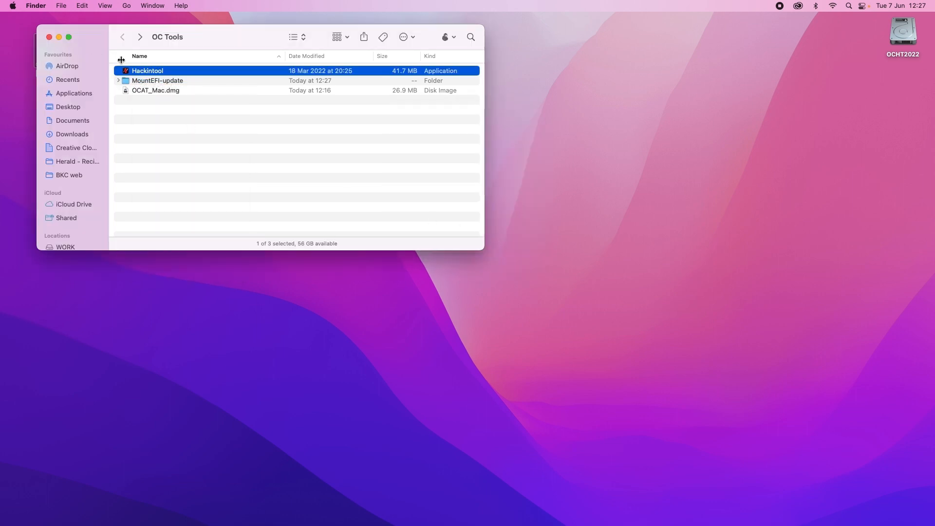
pyautogui.rightClick(147, 70)
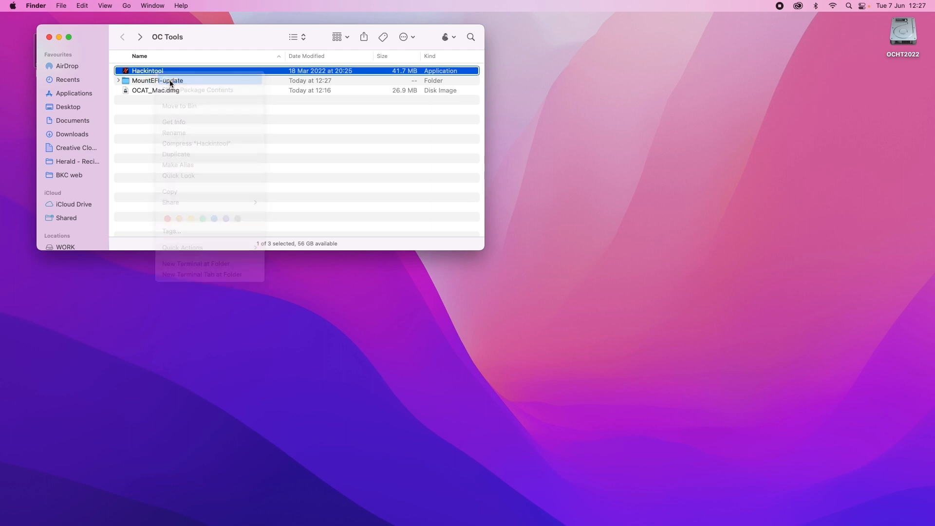
pyautogui.click(170, 80)
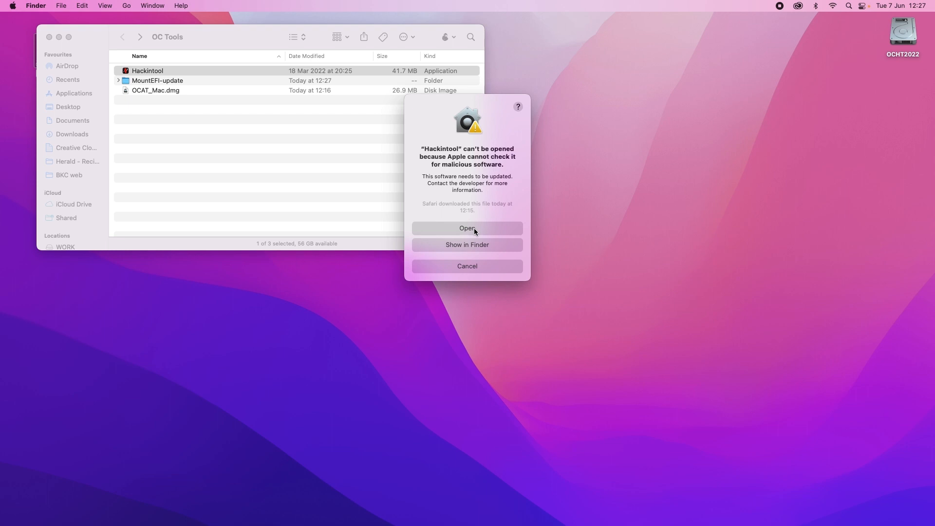
pyautogui.click(467, 228)
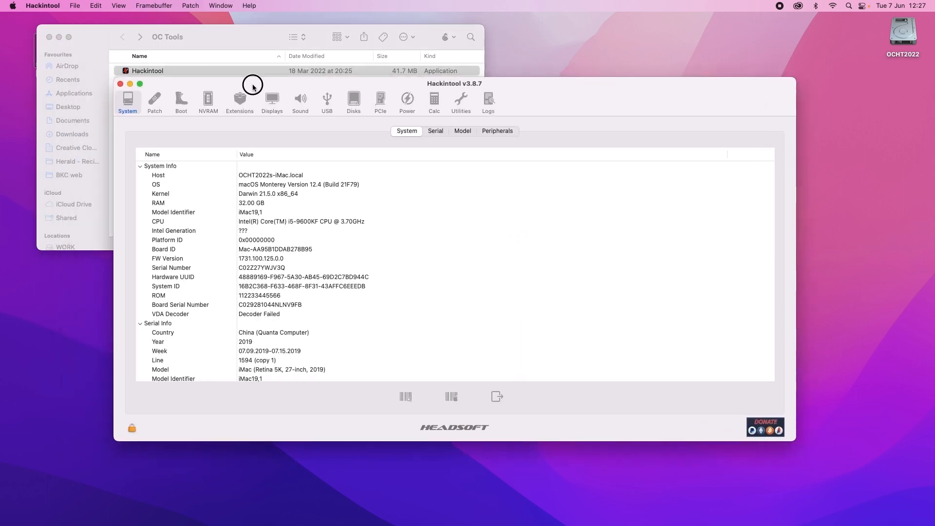
pyautogui.moveTo(252, 84); pyautogui.dragTo(240, 85)
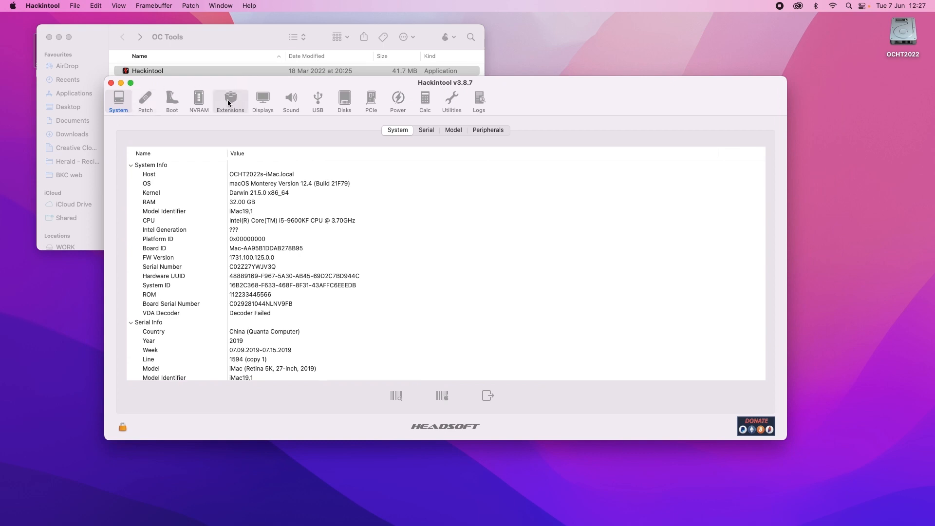
pyautogui.moveTo(145, 101)
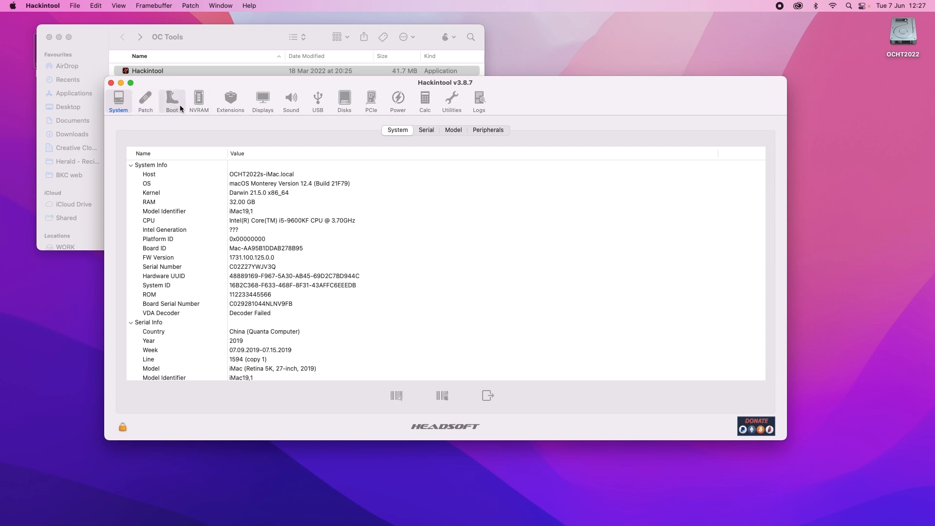
# View Hackintool's Boot info (OpenCore 0.8.0 booted, 0.8.1 available) and decline the update
pyautogui.click(172, 100)
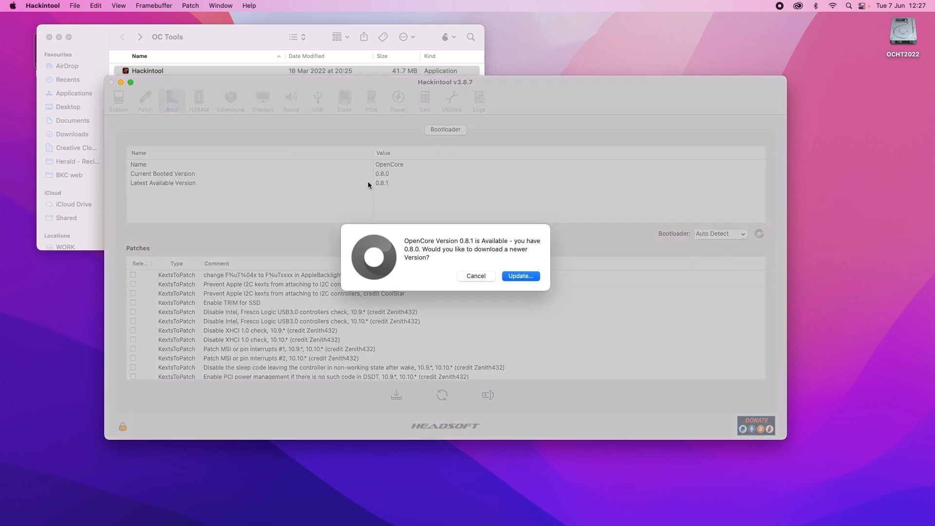
pyautogui.moveTo(448, 229)
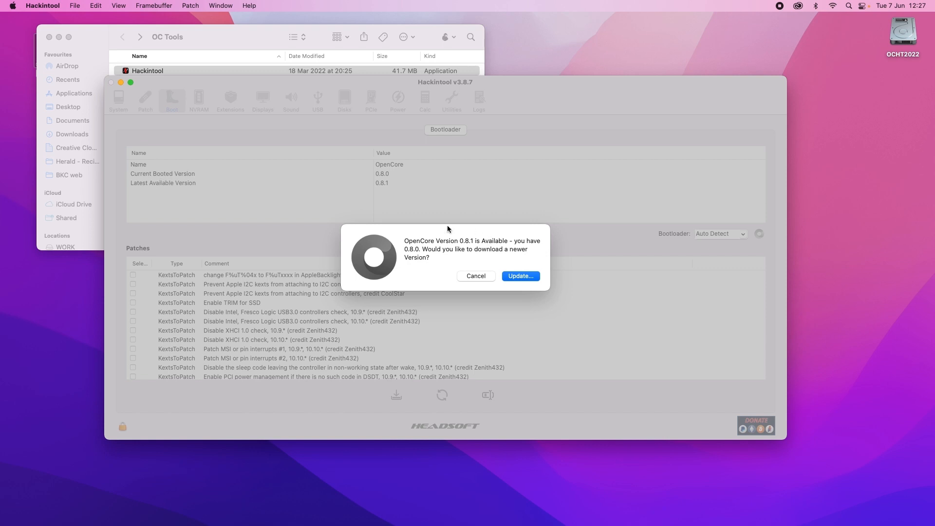
pyautogui.moveTo(481, 282)
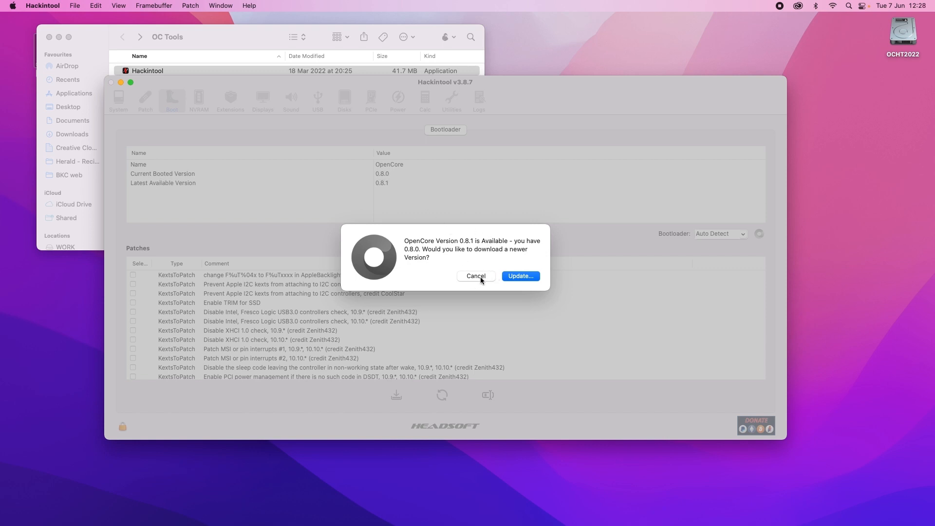
pyautogui.click(475, 275)
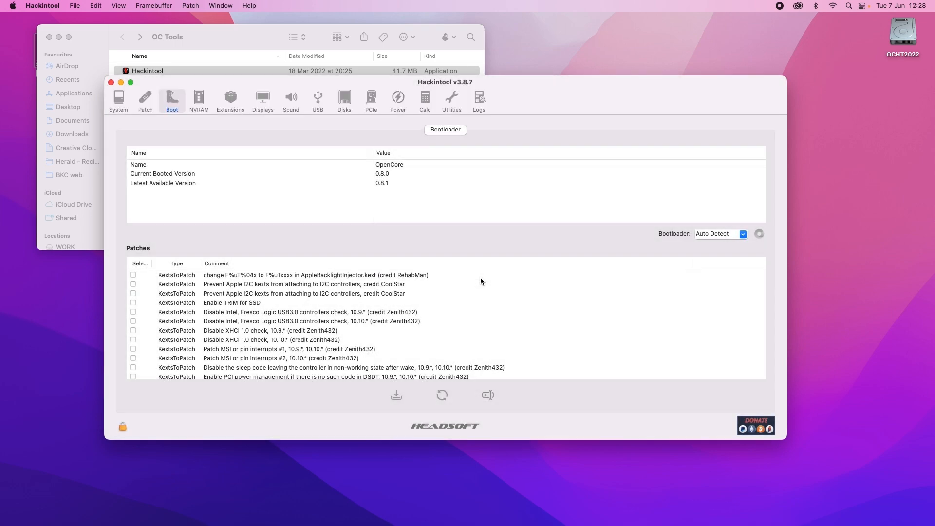
# Quit Hackintool, mount OCAT_Mac.dmg and copy OCAuxiliaryTools into OC Tools, closing the image window
pyautogui.click(42, 6)
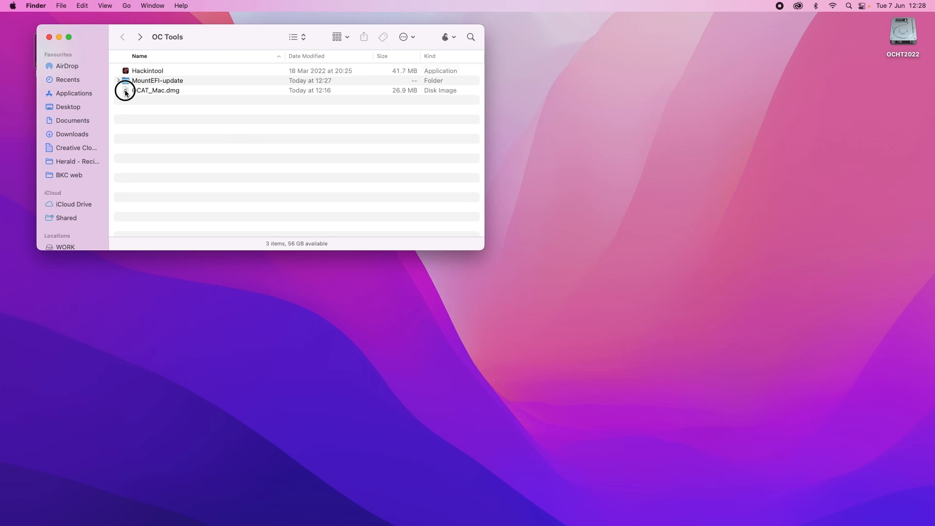
pyautogui.doubleClick(157, 91)
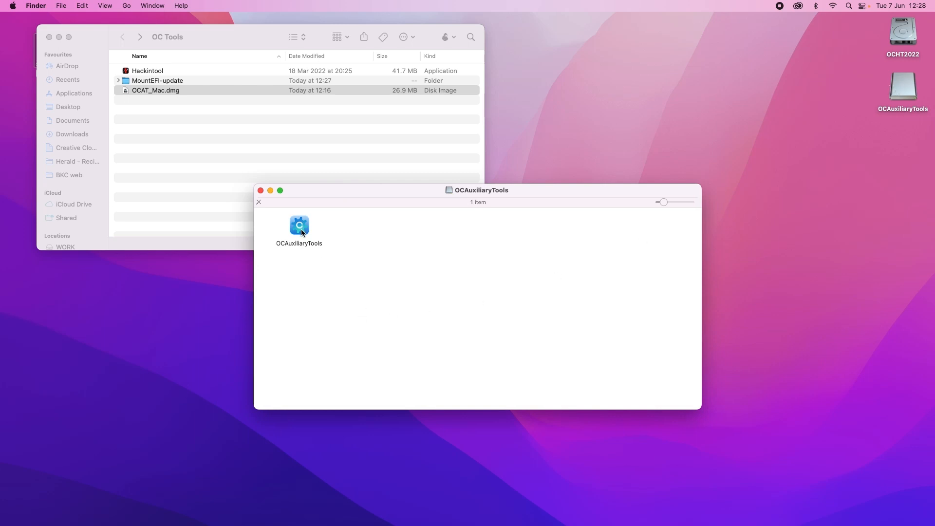
pyautogui.click(299, 225)
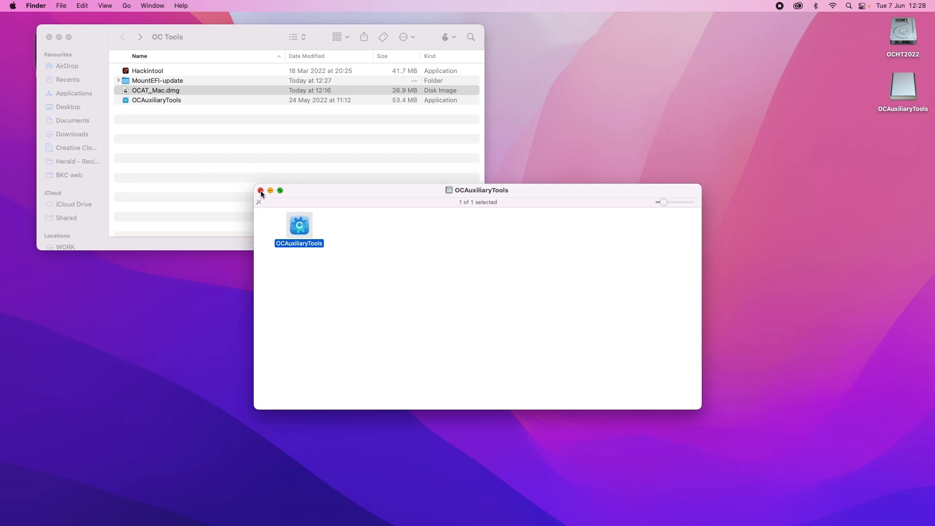
pyautogui.click(260, 191)
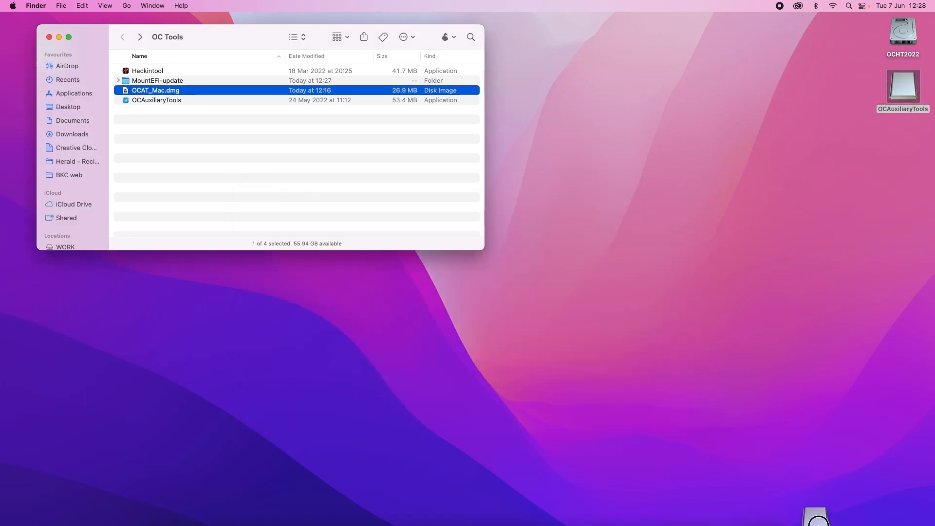
pyautogui.moveTo(266, 157)
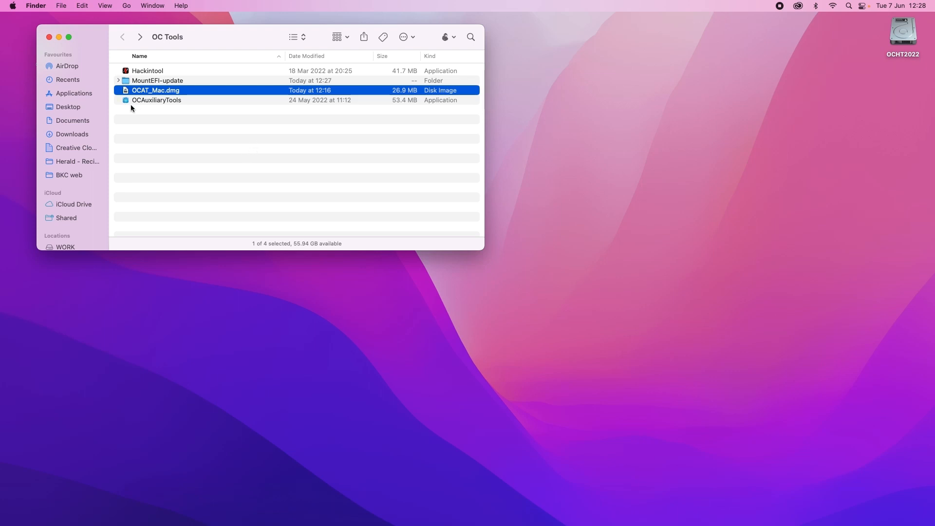
# Launch the copied OCAuxiliaryTools from OC Tools via right-click Open, confirming the launch
pyautogui.click(157, 99)
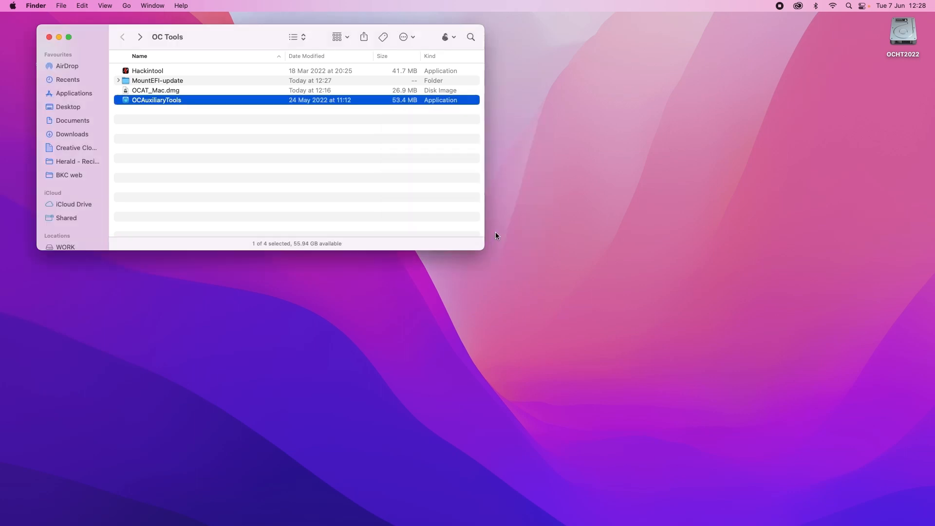
pyautogui.rightClick(156, 99)
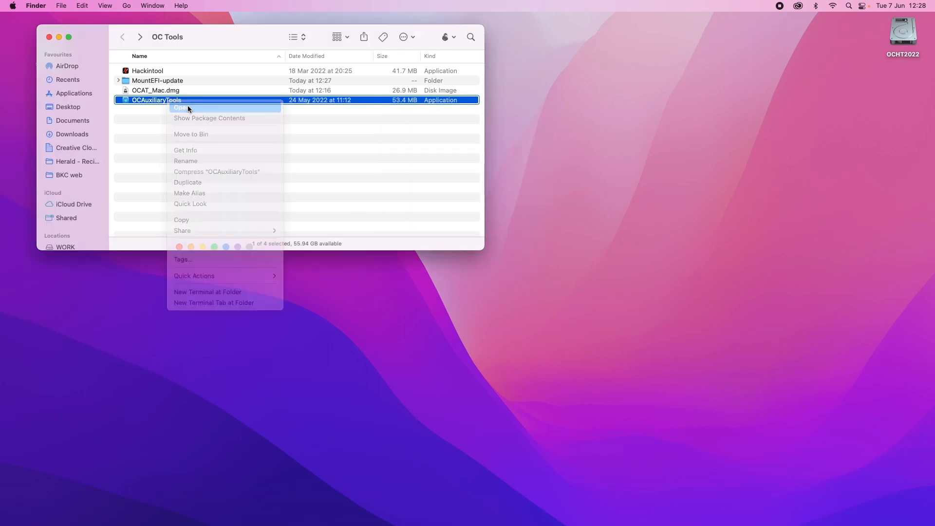
pyautogui.click(181, 109)
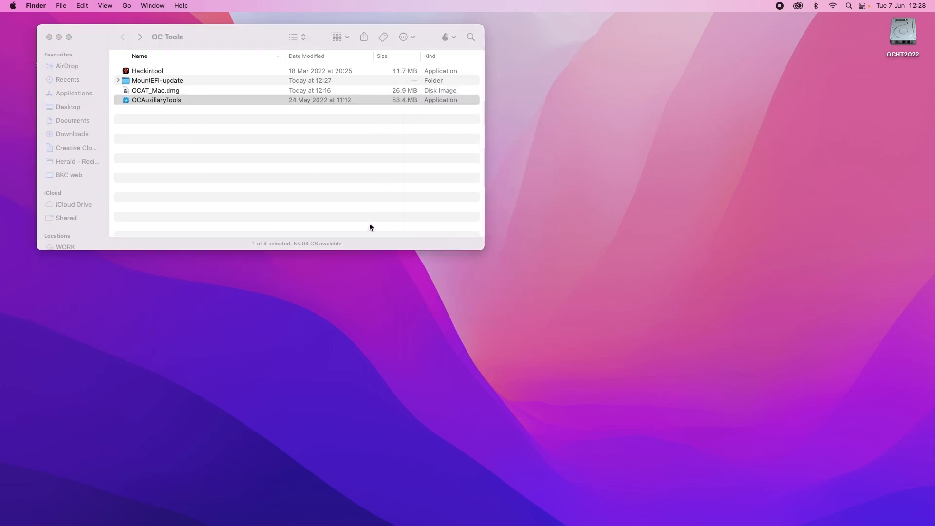
pyautogui.doubleClick(156, 100)
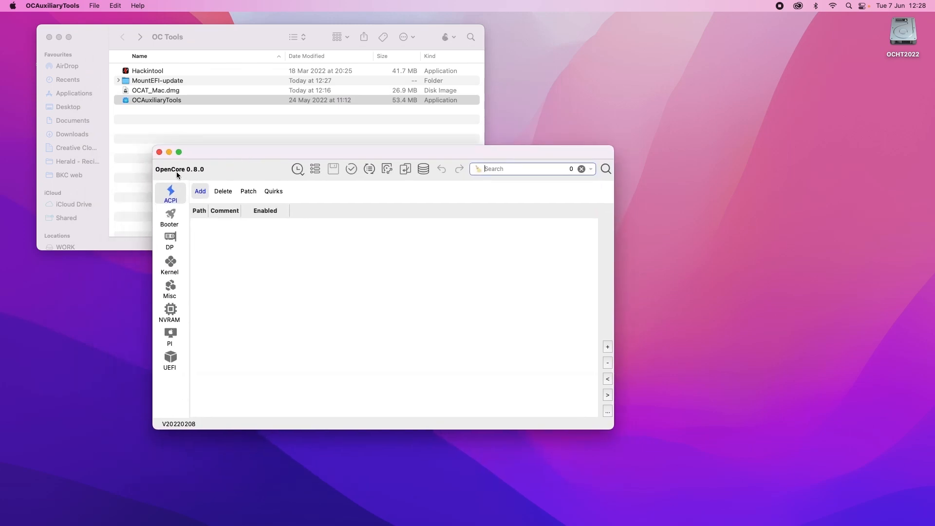
pyautogui.moveTo(201, 176)
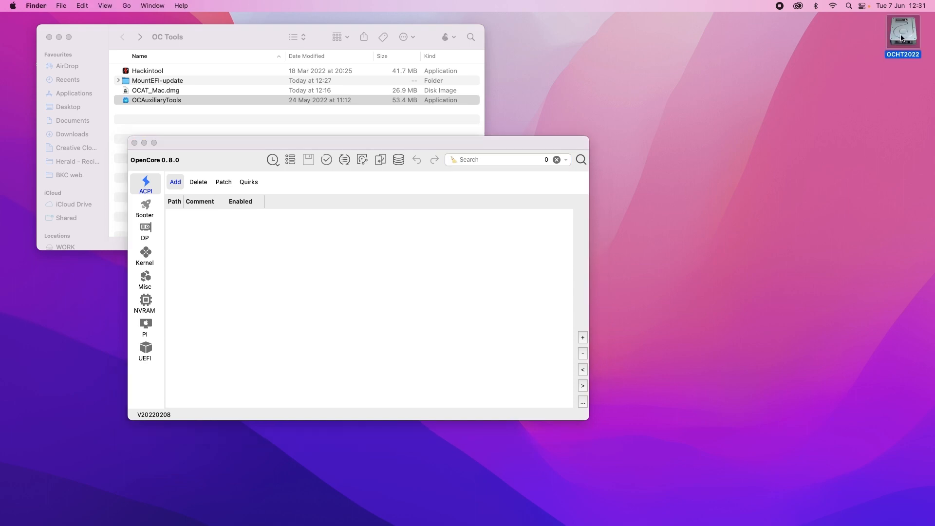
pyautogui.moveTo(900, 32)
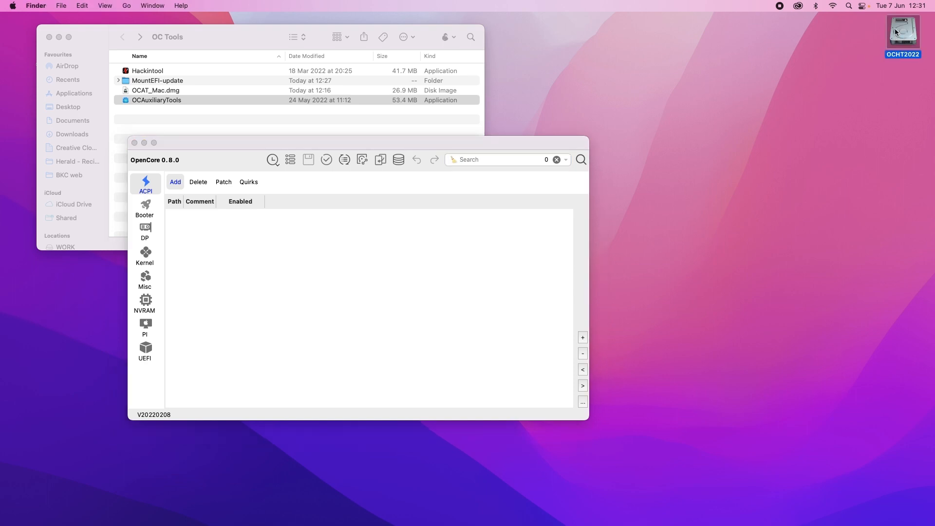
# Run Mount EFI on the OCHT2022 drive and authorize with the admin password
pyautogui.rightClick(903, 31)
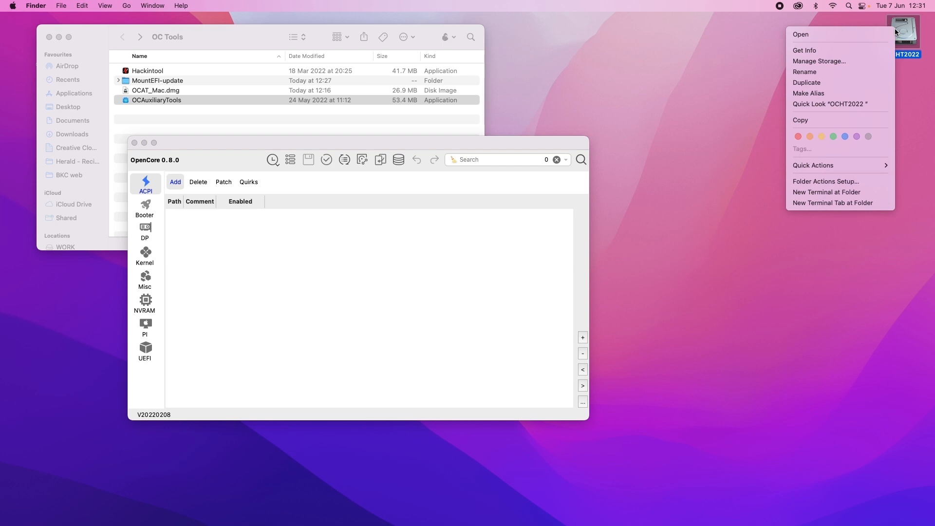
pyautogui.moveTo(813, 166)
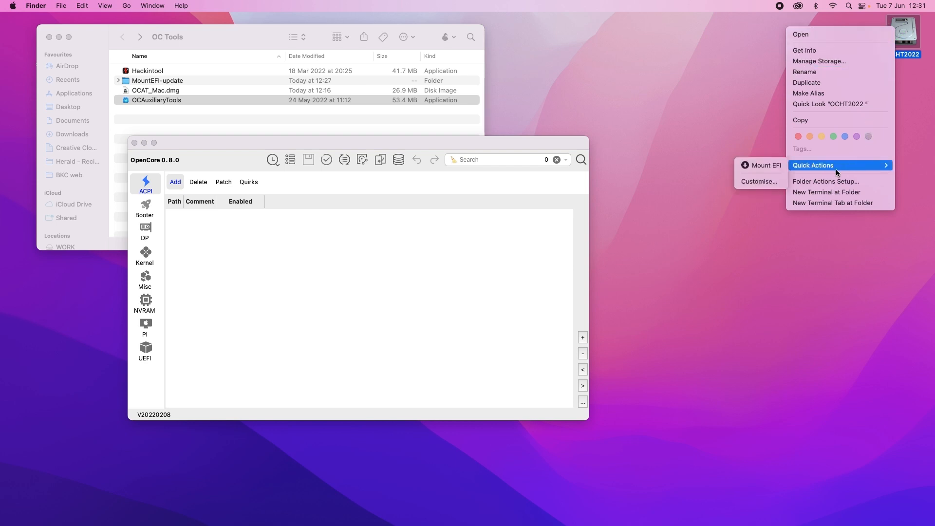
pyautogui.moveTo(763, 165)
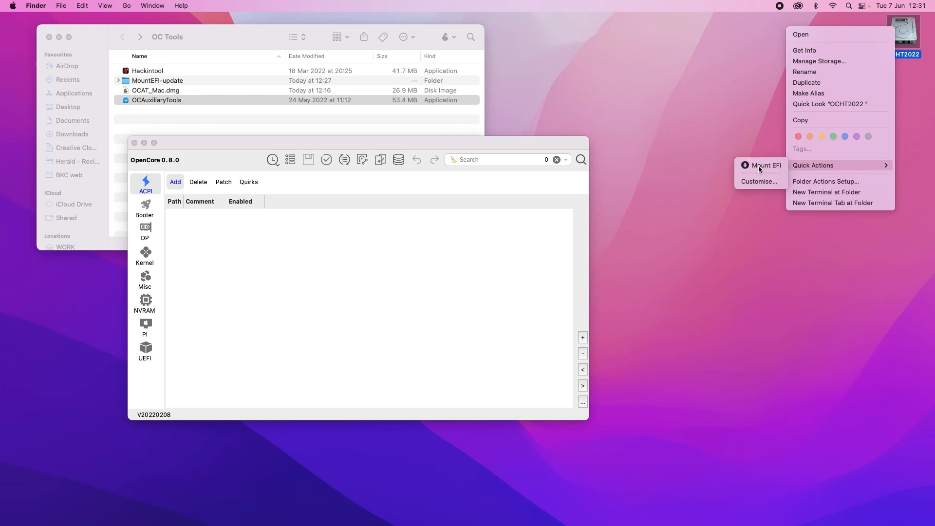
pyautogui.click(748, 170)
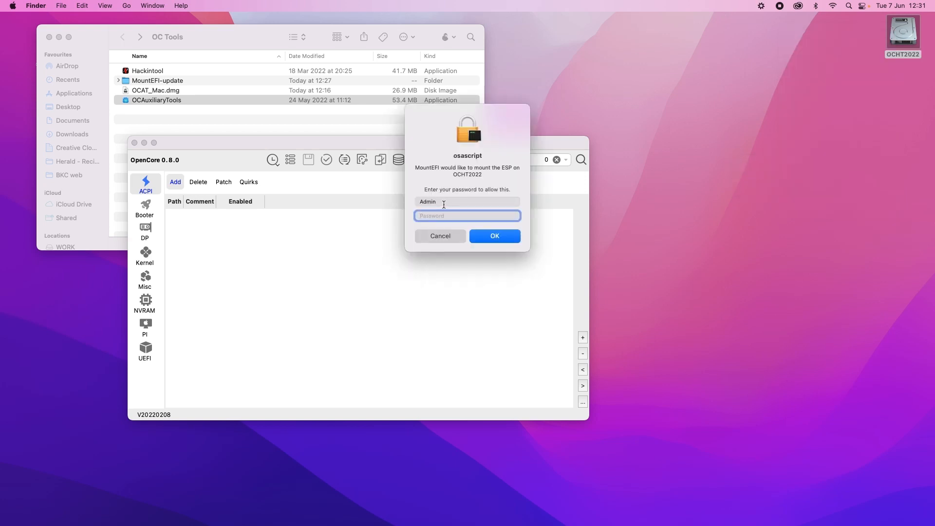
pyautogui.write('••')
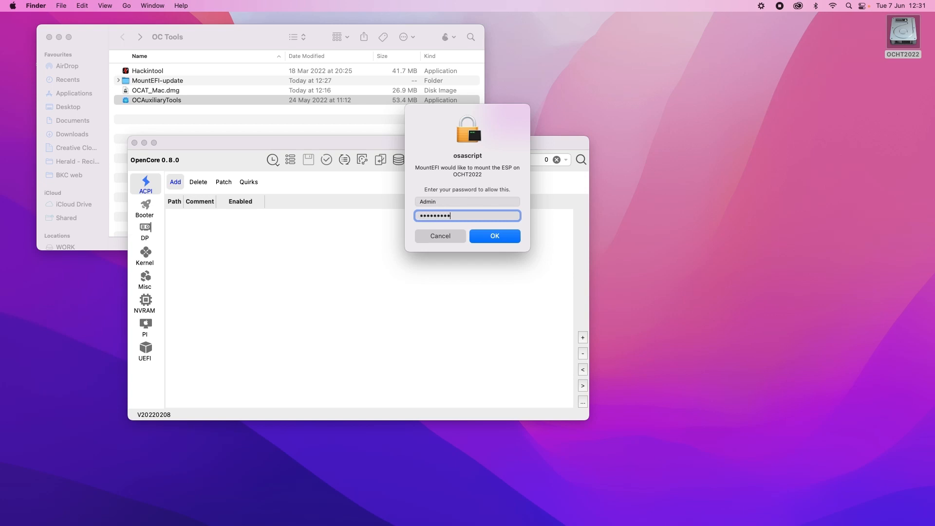
pyautogui.click(494, 235)
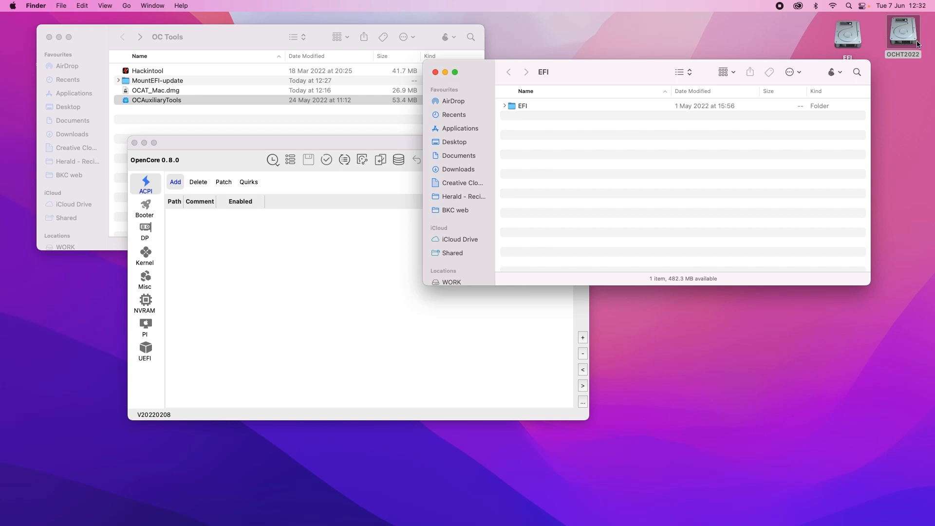
# Expand the mounted EFI and OC folders and open config.plist in OCAuxiliaryTools
pyautogui.rightClick(903, 32)
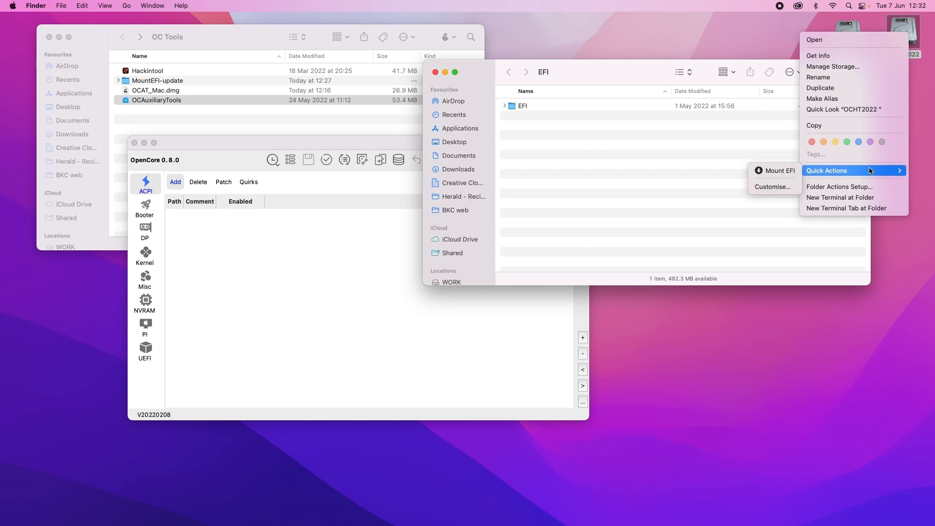
pyautogui.moveTo(656, 29)
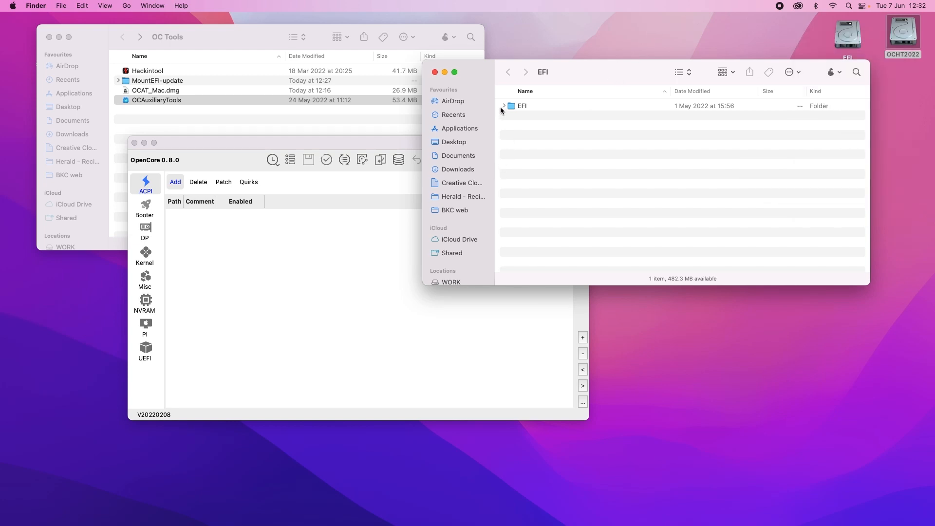
pyautogui.click(504, 106)
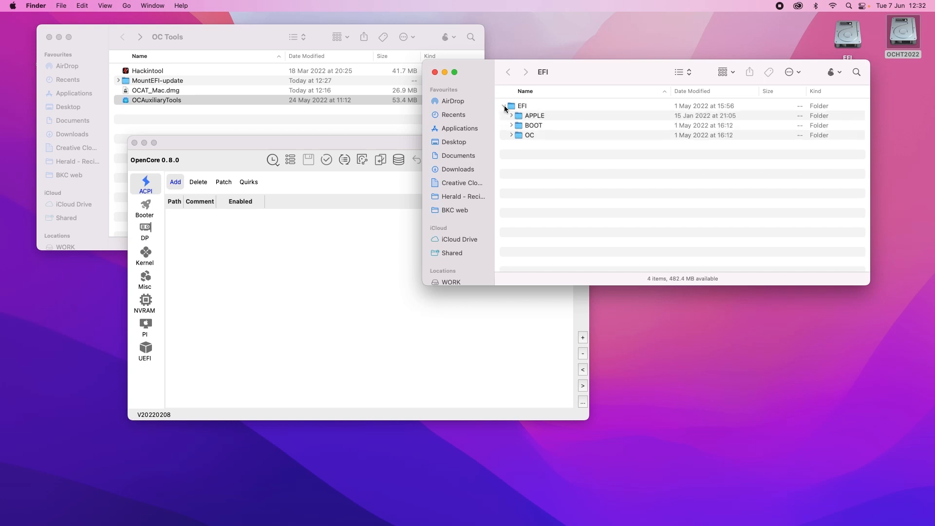
pyautogui.click(511, 136)
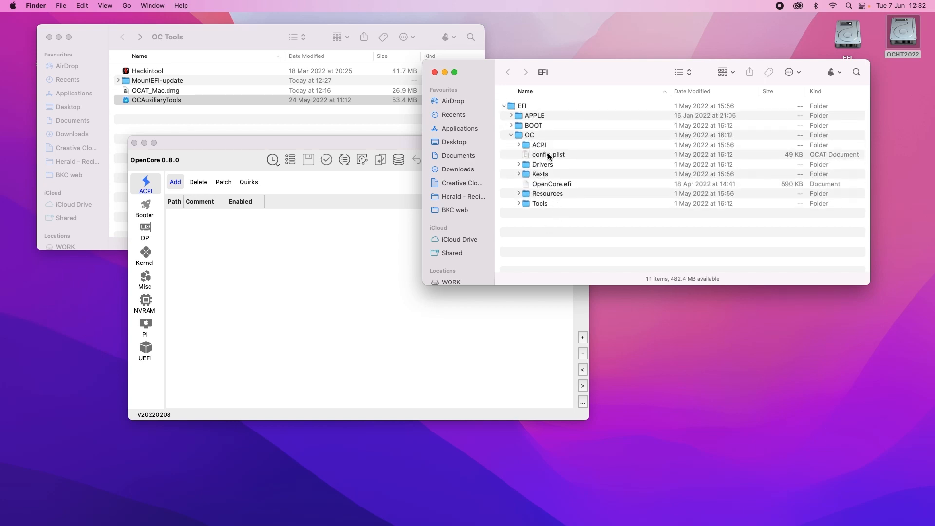
pyautogui.click(548, 155)
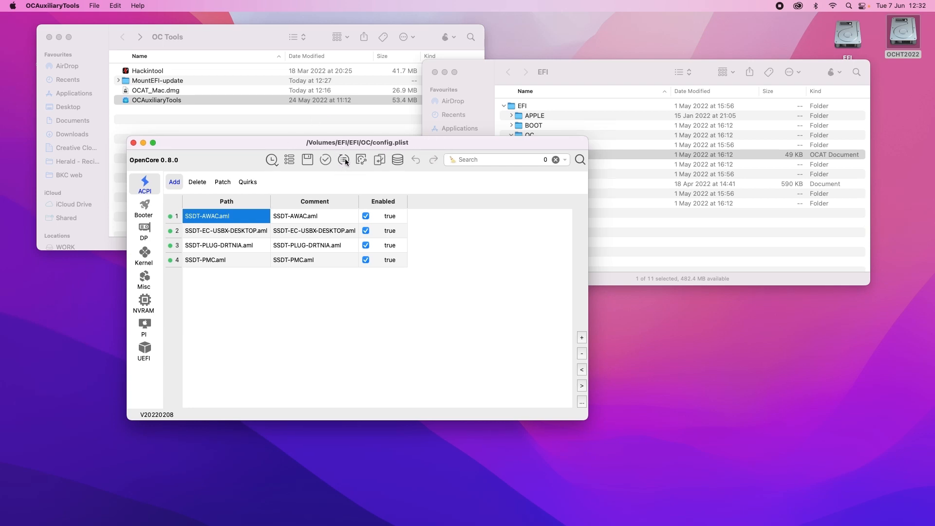
pyautogui.moveTo(345, 159)
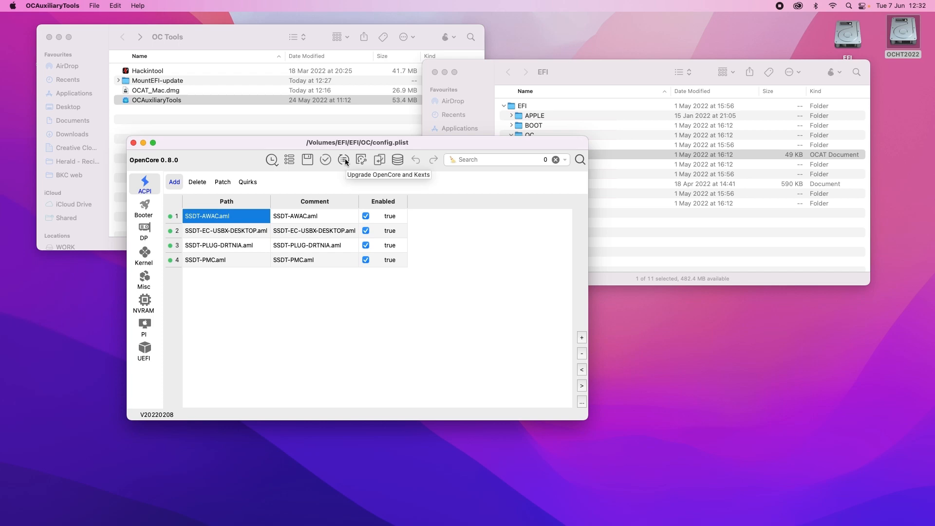
# Launch the Upgrade OpenCore and Kexts tool from the OCAuxiliaryTools toolbar
pyautogui.click(343, 160)
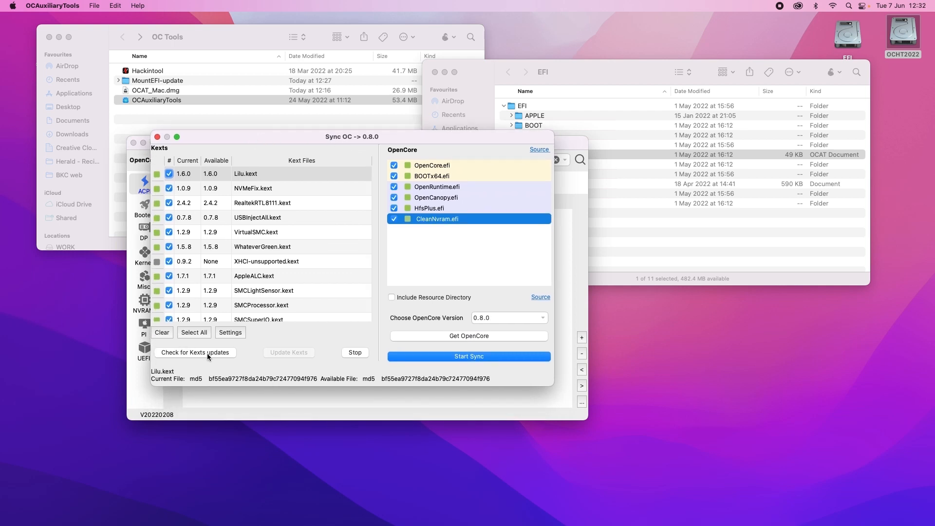
# Check for kext updates and install the newer WhateverGreen and AppleALC versions
pyautogui.click(194, 352)
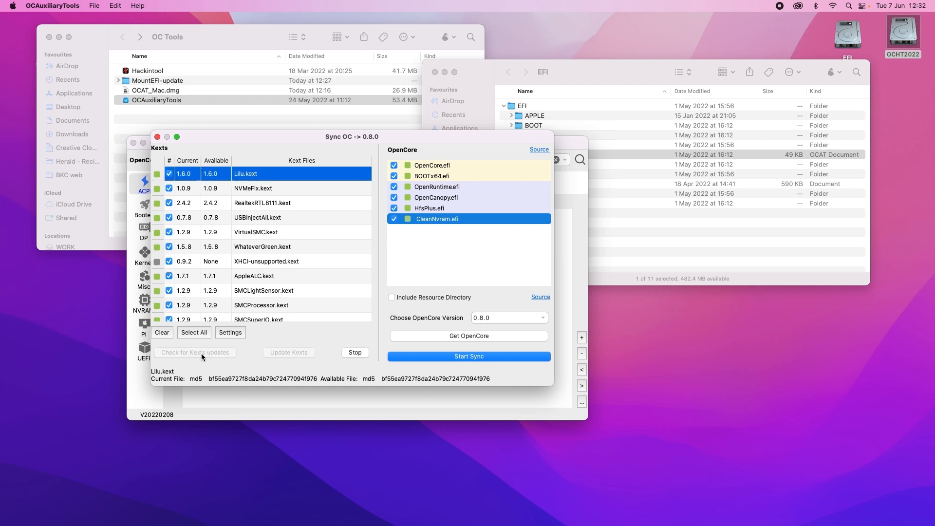
pyautogui.click(268, 203)
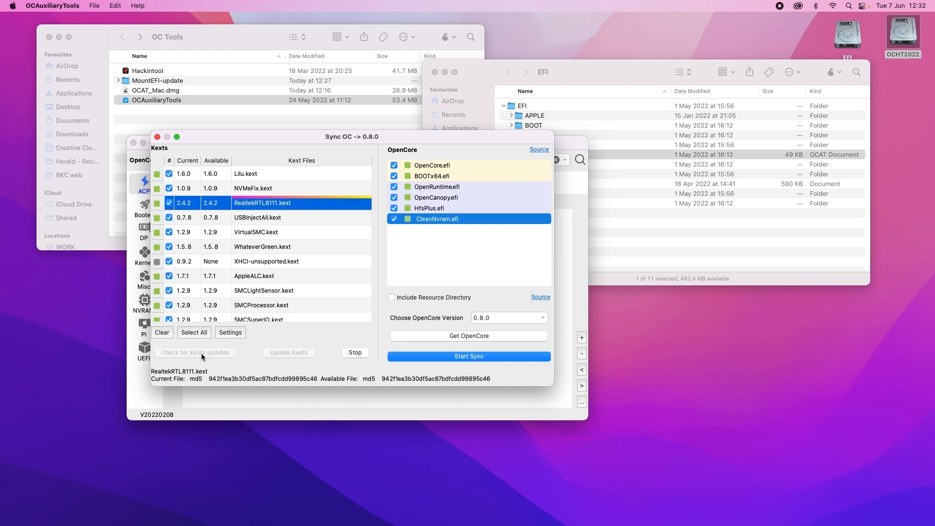
pyautogui.click(257, 232)
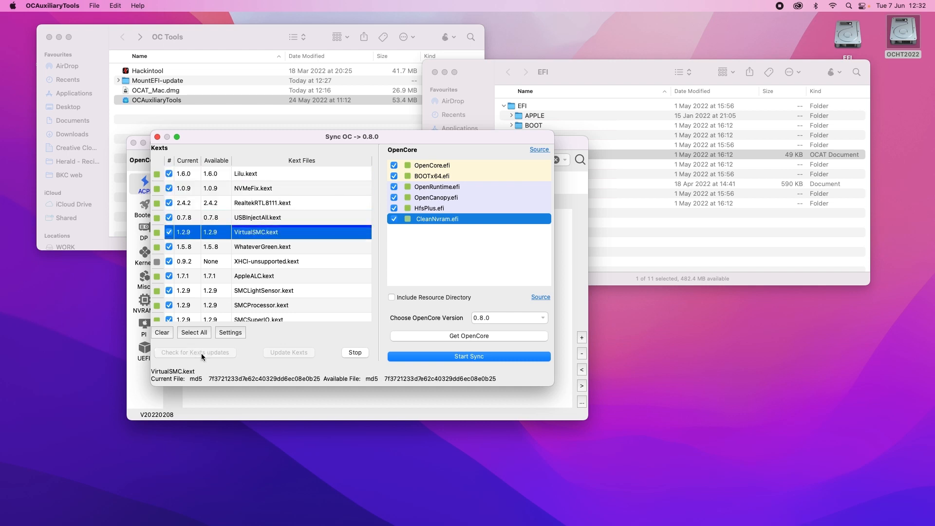
pyautogui.click(253, 276)
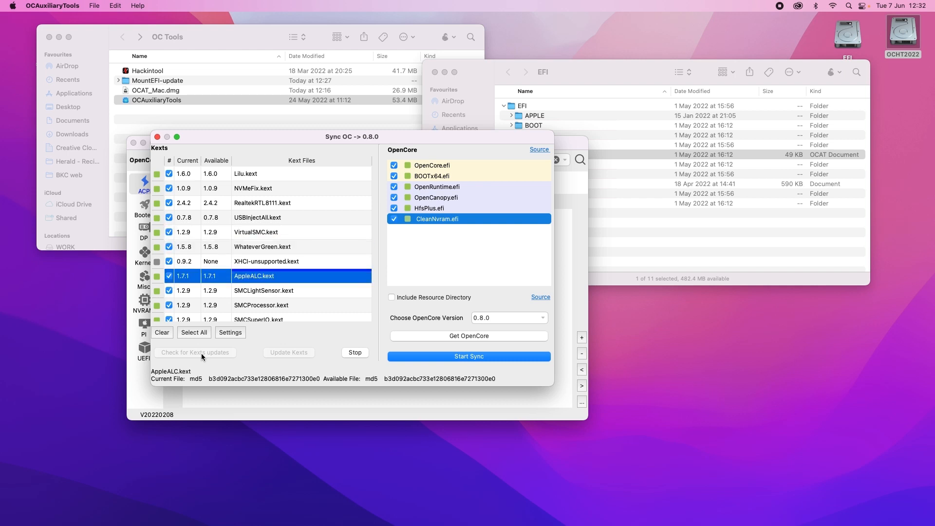
pyautogui.click(195, 351)
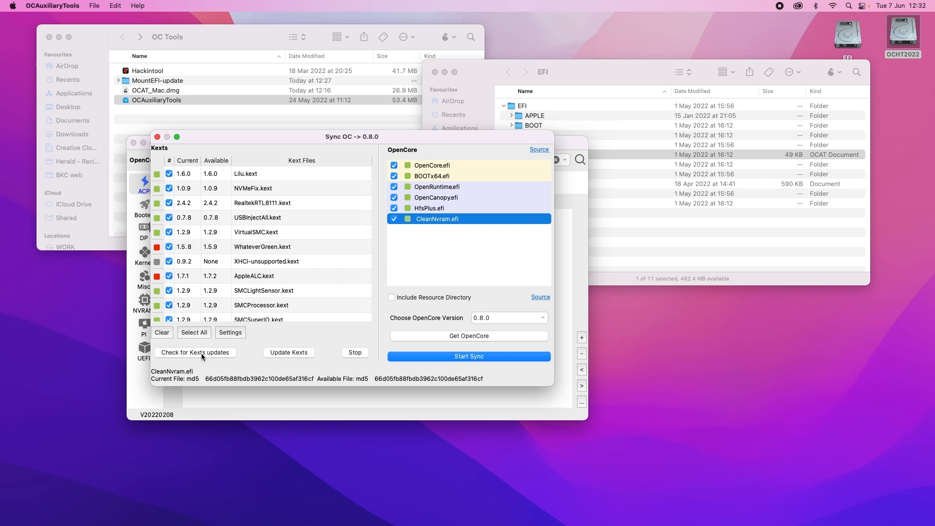
pyautogui.moveTo(158, 257)
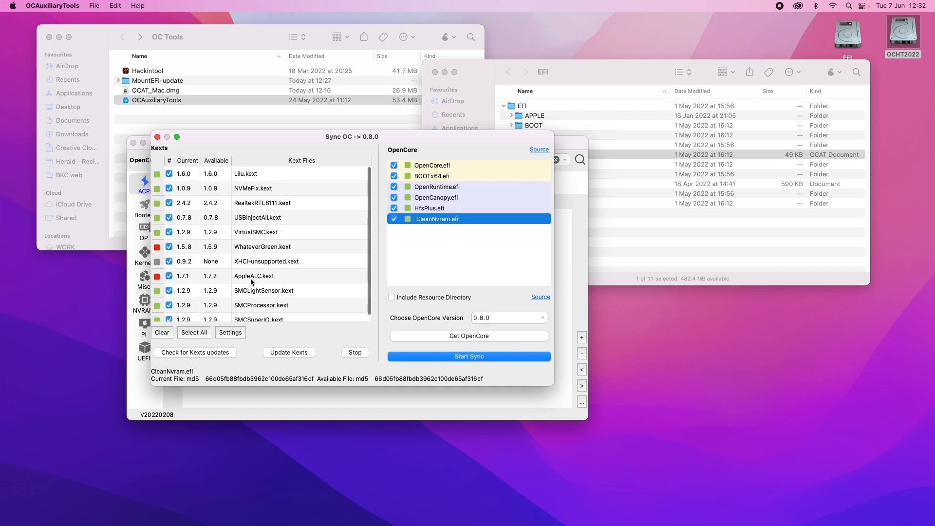
pyautogui.moveTo(238, 249)
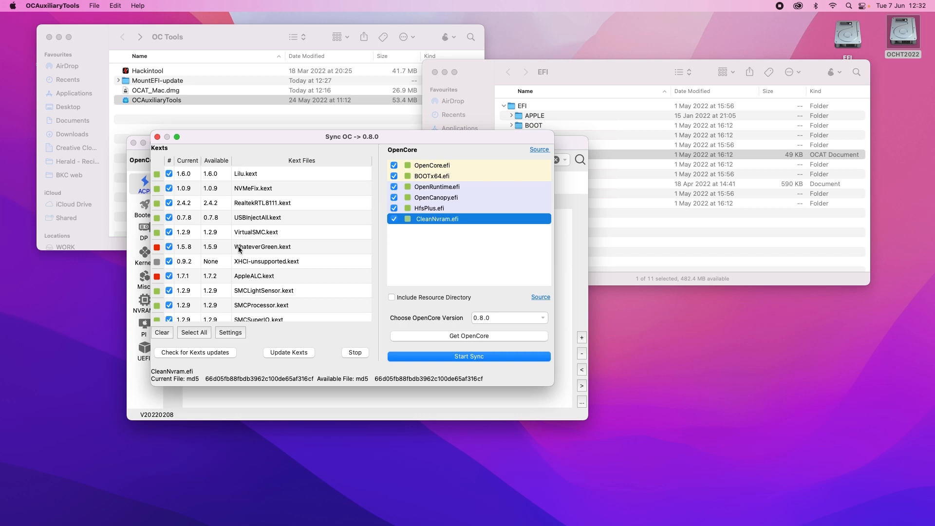
pyautogui.moveTo(264, 247)
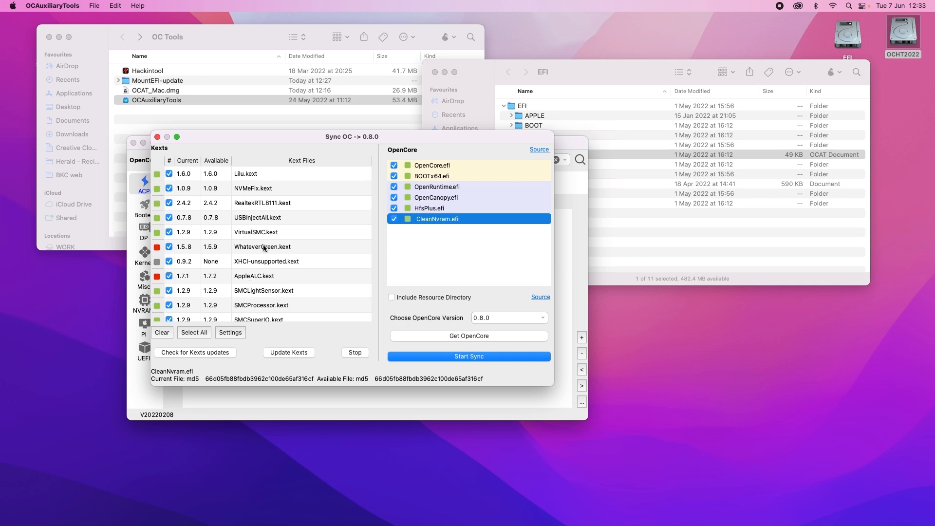
pyautogui.moveTo(301, 356)
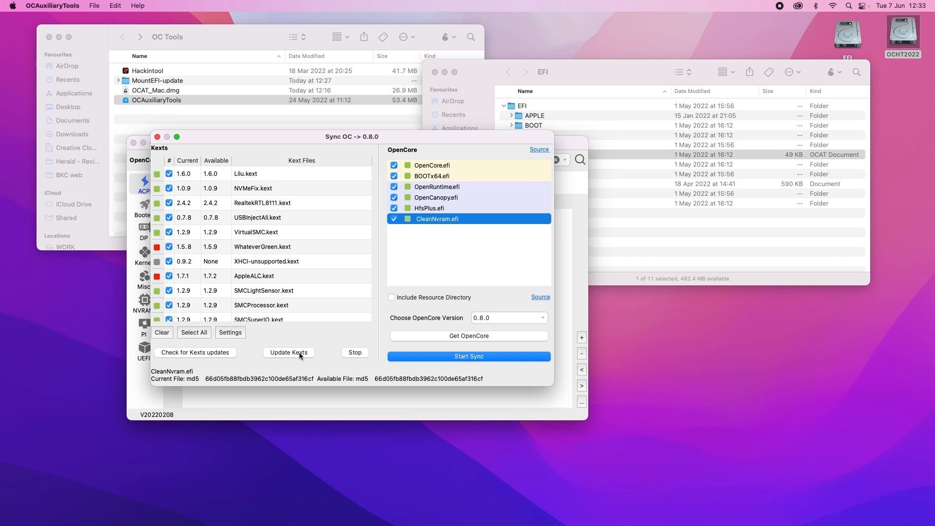
pyautogui.click(288, 352)
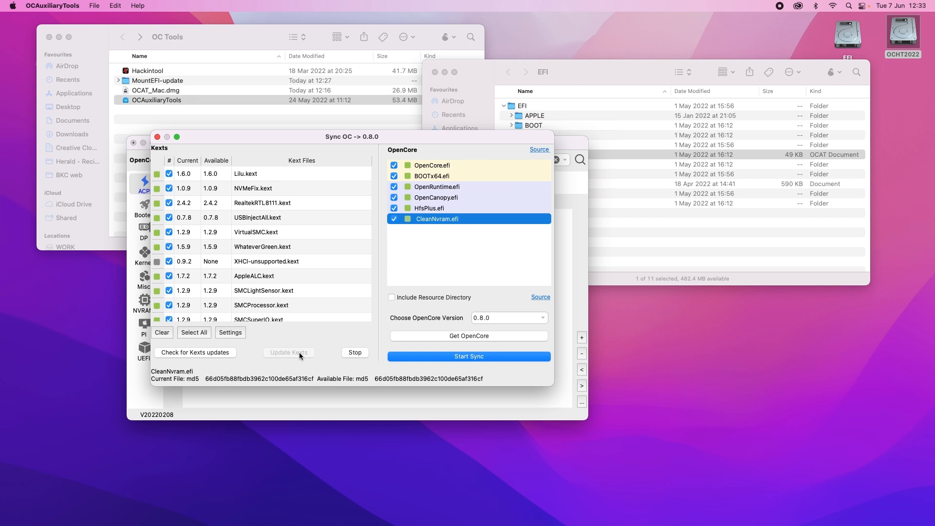
pyautogui.moveTo(306, 248)
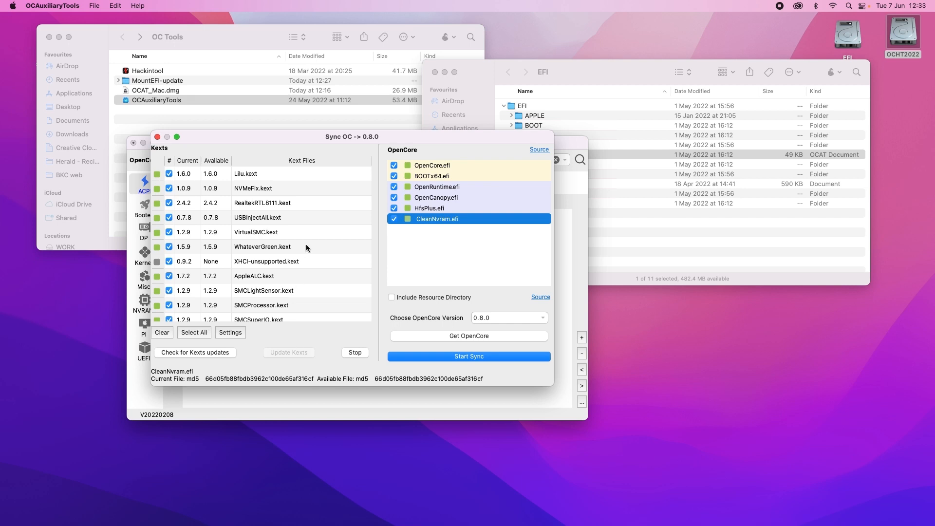
pyautogui.moveTo(498, 322)
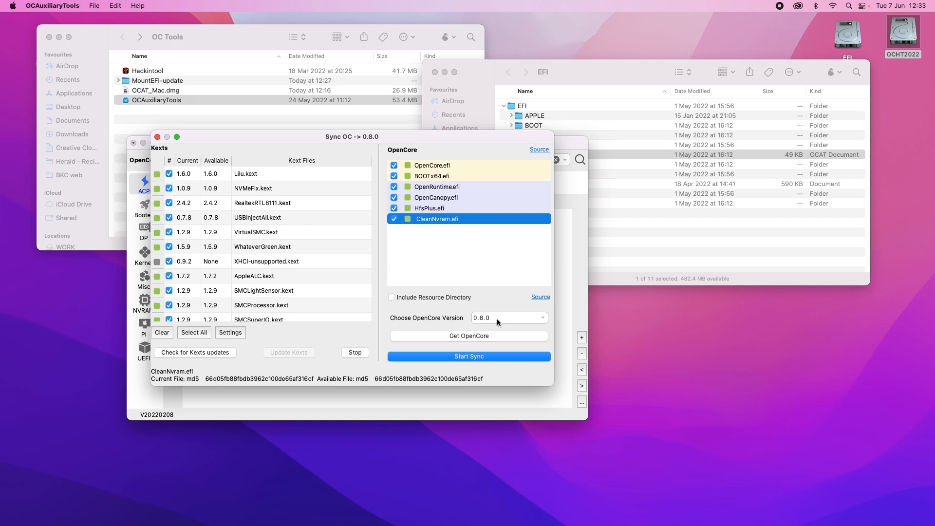
# Download the latest OpenCore 0.8.1 and sync the EFI to it
pyautogui.click(507, 318)
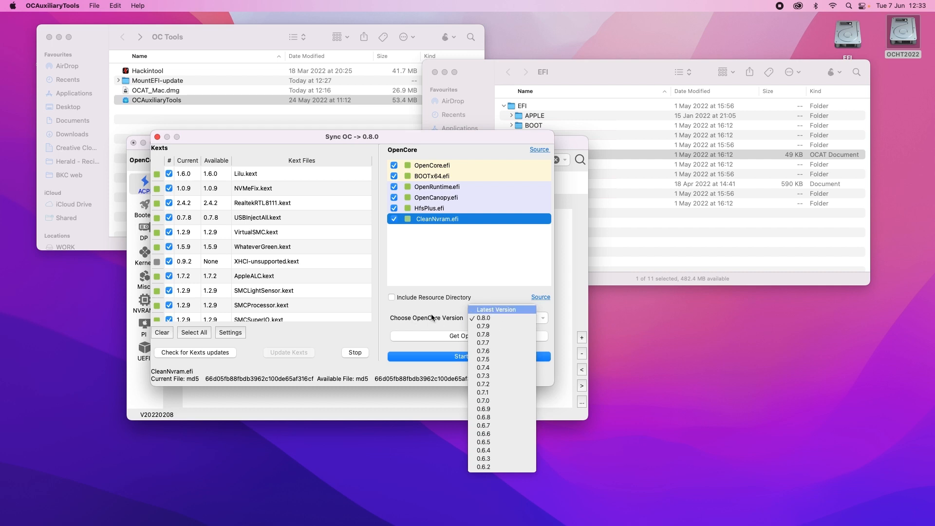
pyautogui.click(484, 318)
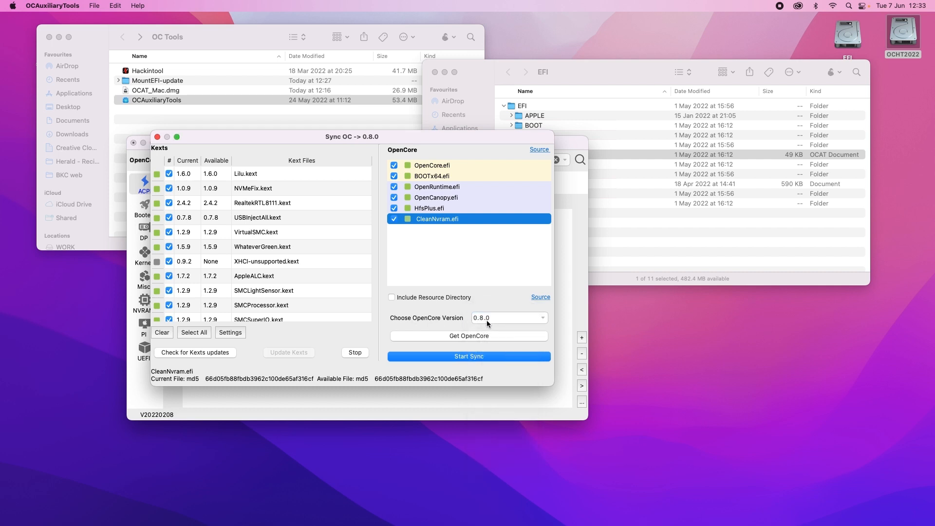
pyautogui.click(508, 317)
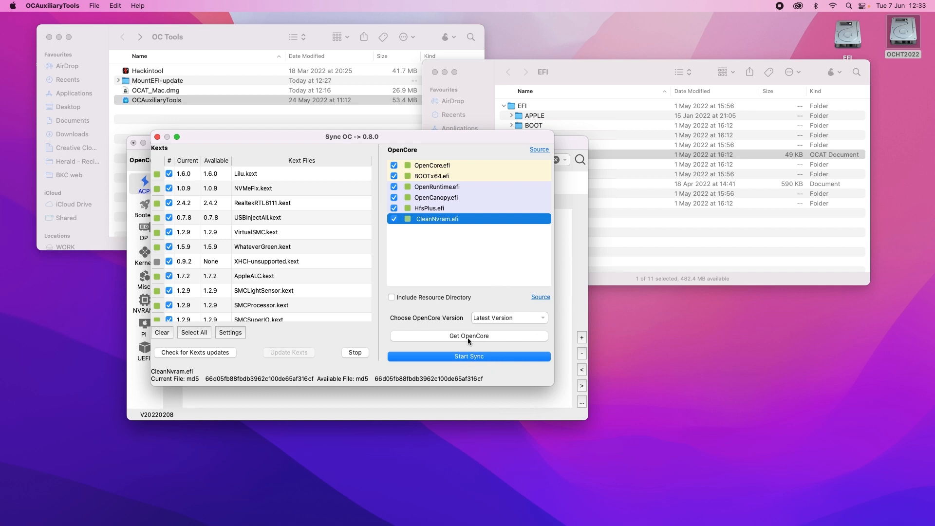
pyautogui.click(468, 335)
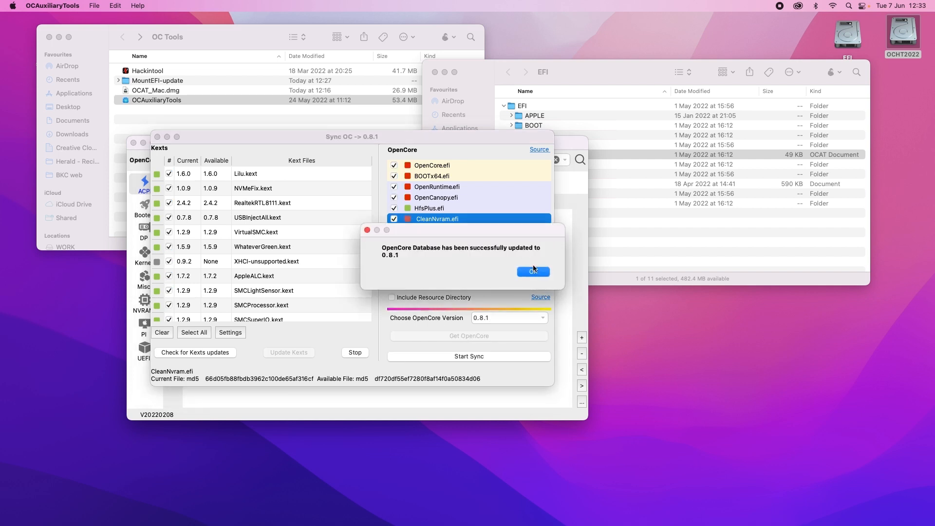
pyautogui.click(532, 271)
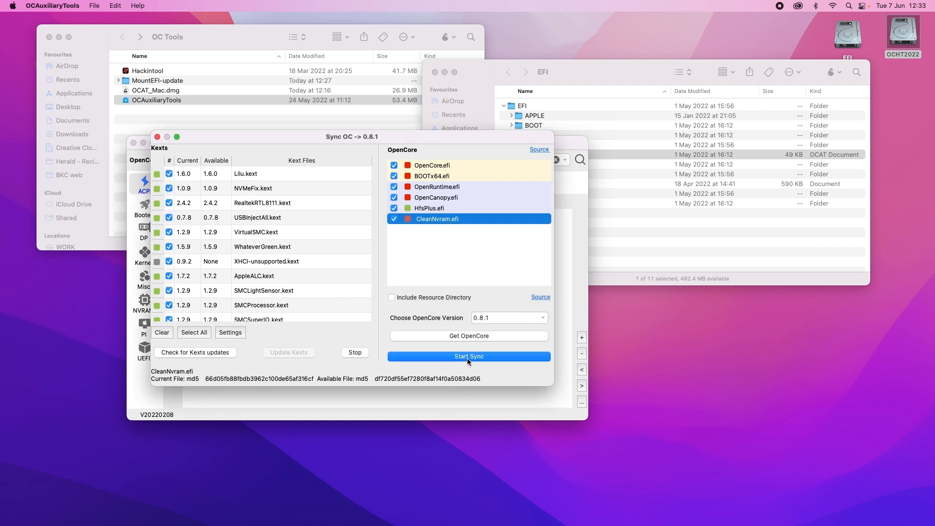
pyautogui.click(468, 356)
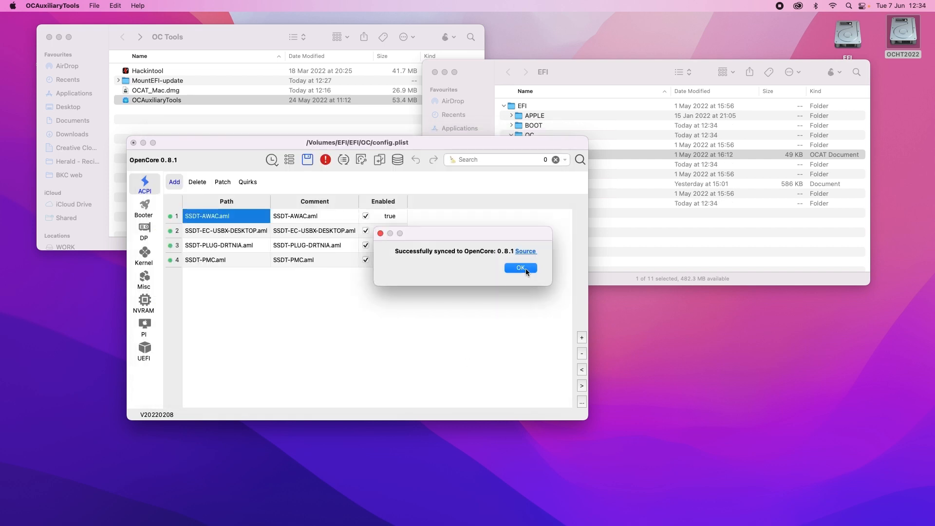
pyautogui.click(519, 268)
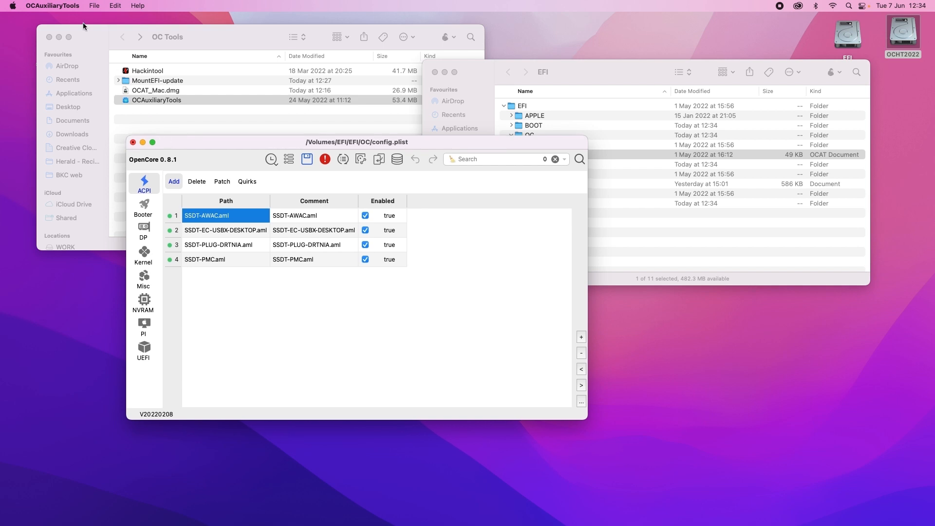
# Quit OCAuxiliaryTools, close the OC Tools folder, and restart the Mac
pyautogui.click(94, 5)
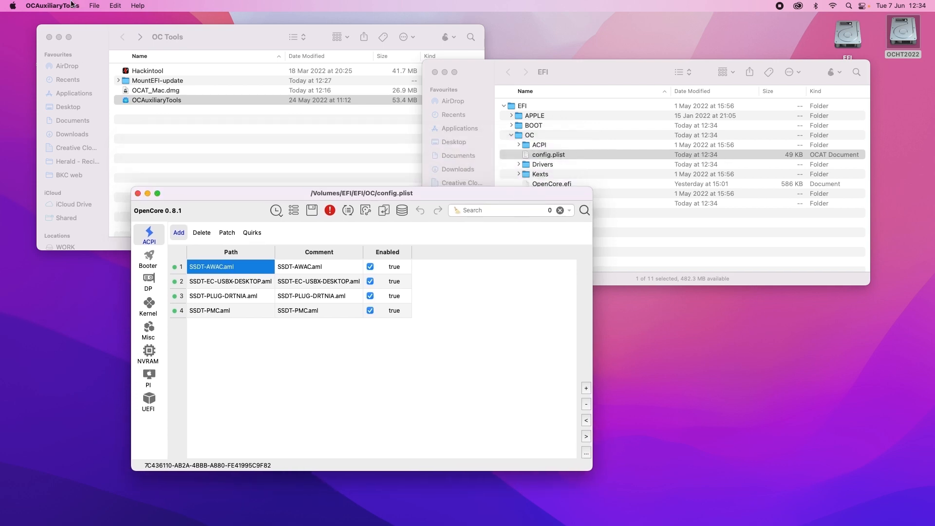
pyautogui.click(53, 5)
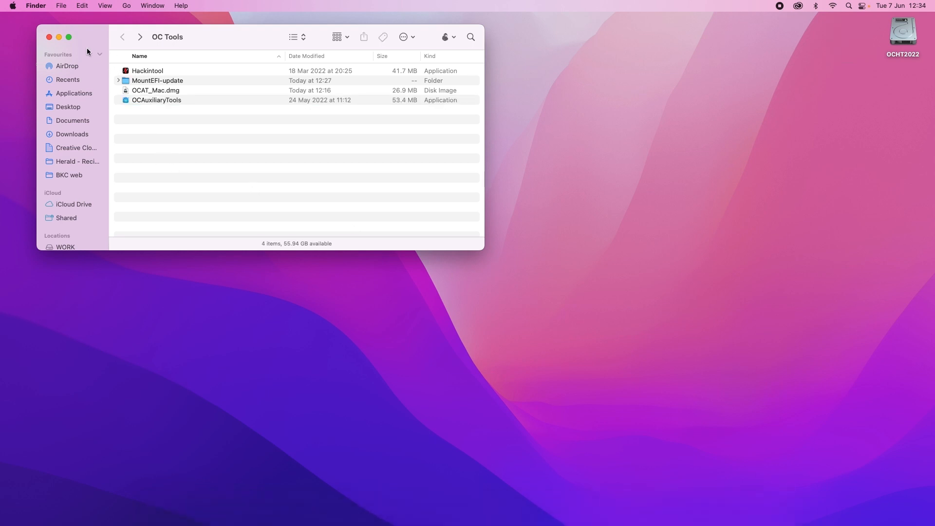
pyautogui.click(147, 70)
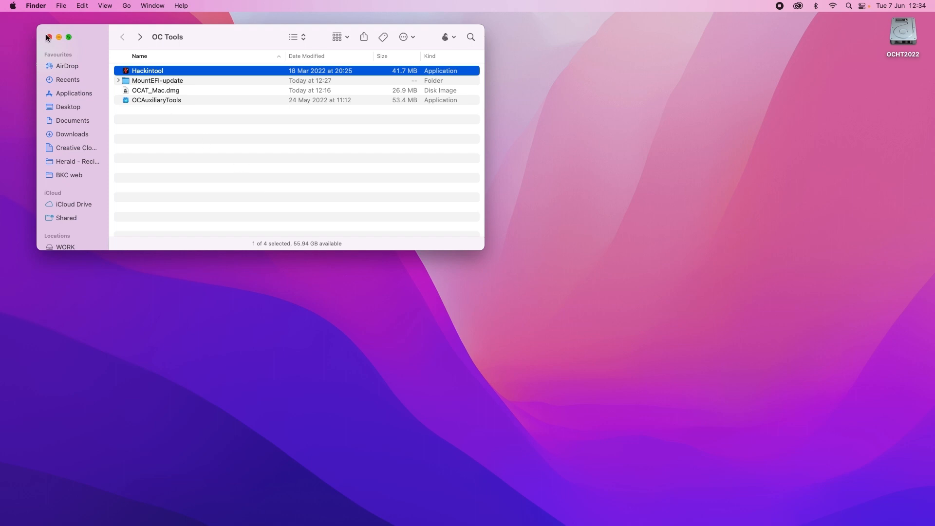
pyautogui.click(11, 6)
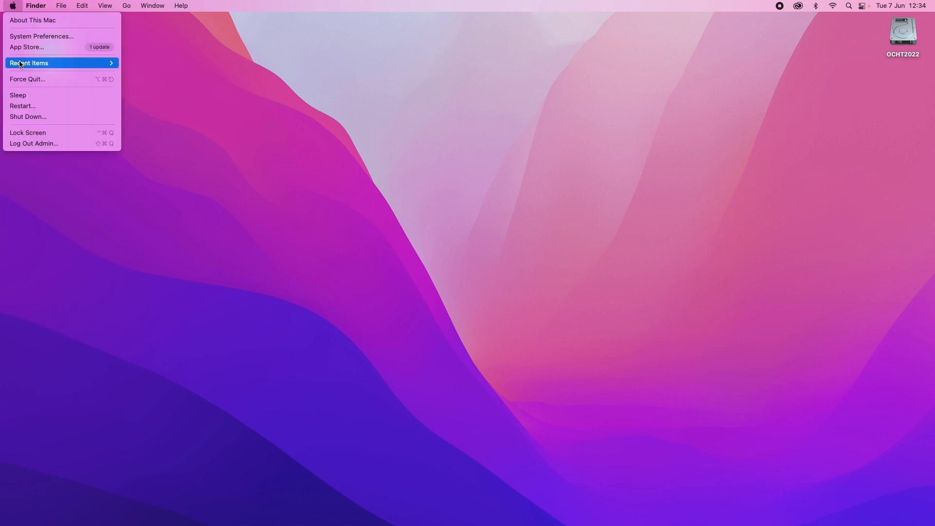
pyautogui.click(22, 106)
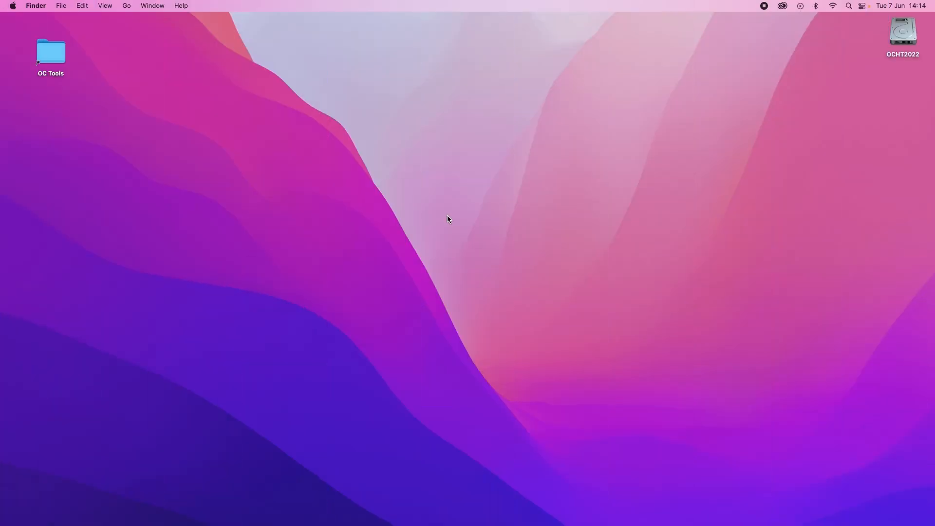
pyautogui.moveTo(900, 6)
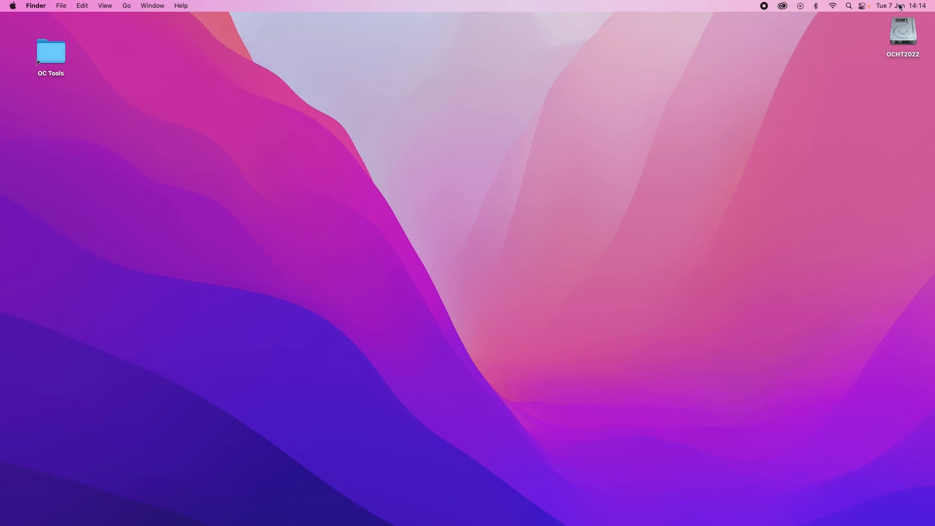
# Mount OCHT2022's EFI partition with the admin password and expand its EFI folder
pyautogui.rightClick(903, 31)
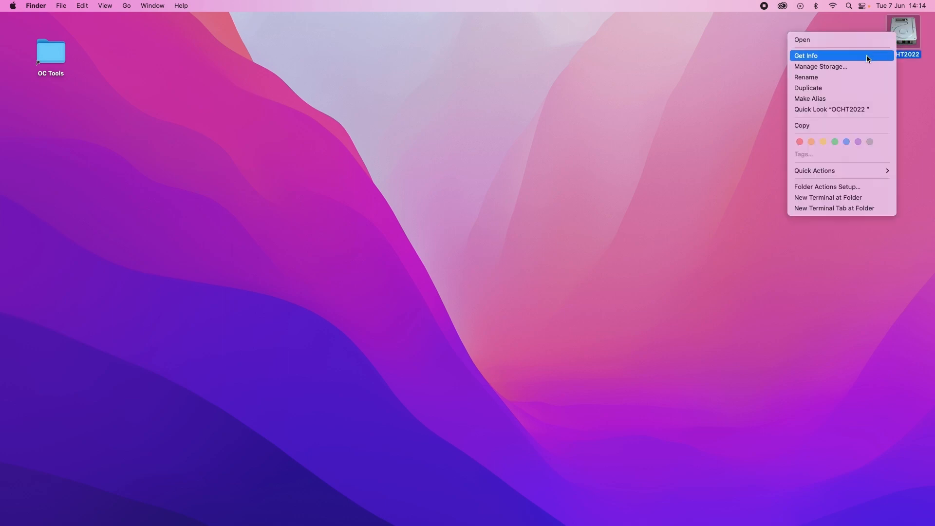
pyautogui.moveTo(814, 170)
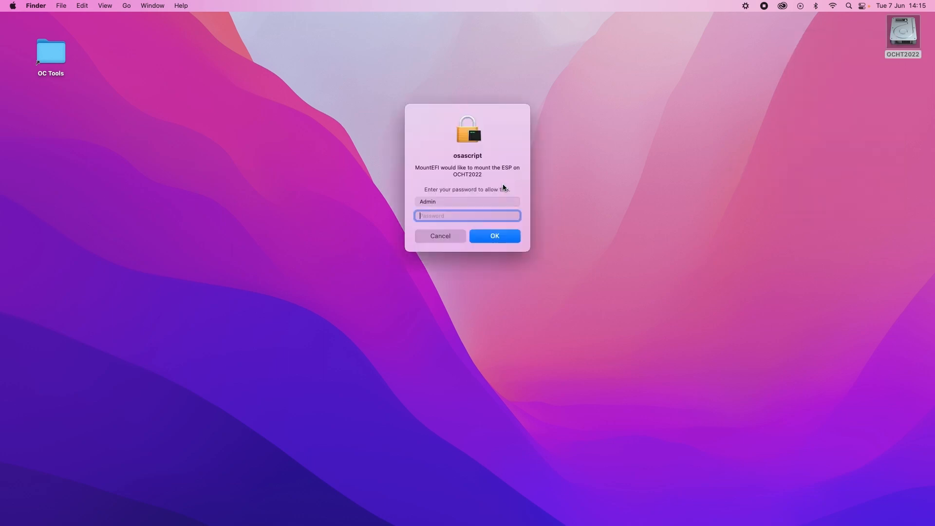
pyautogui.write('password')
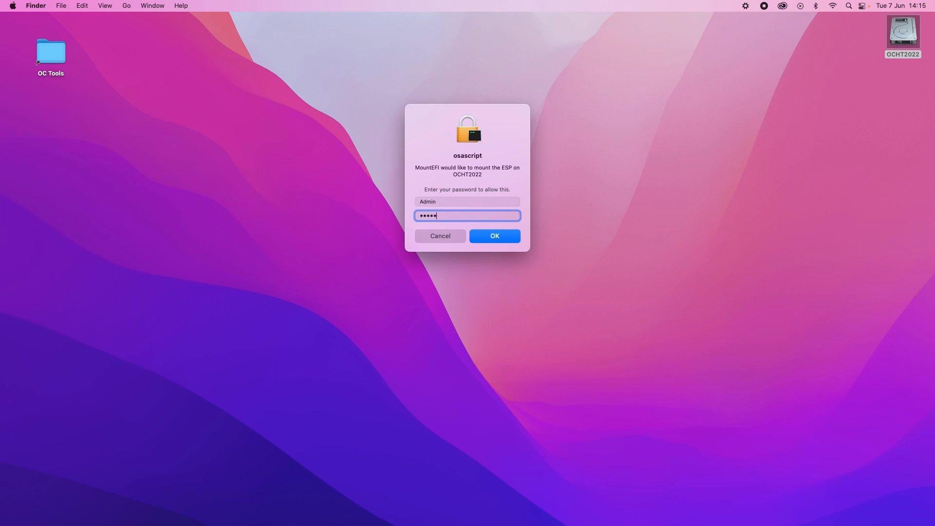
pyautogui.click(494, 236)
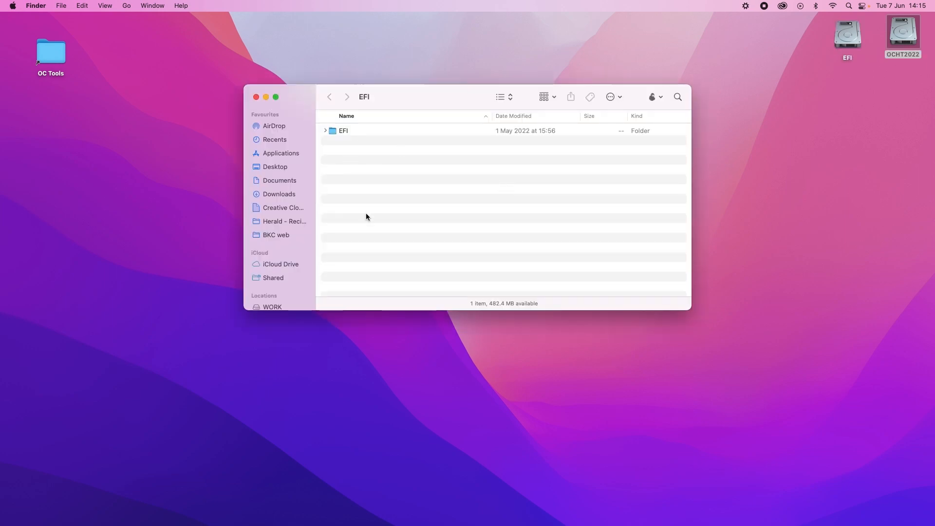
pyautogui.moveTo(411, 102)
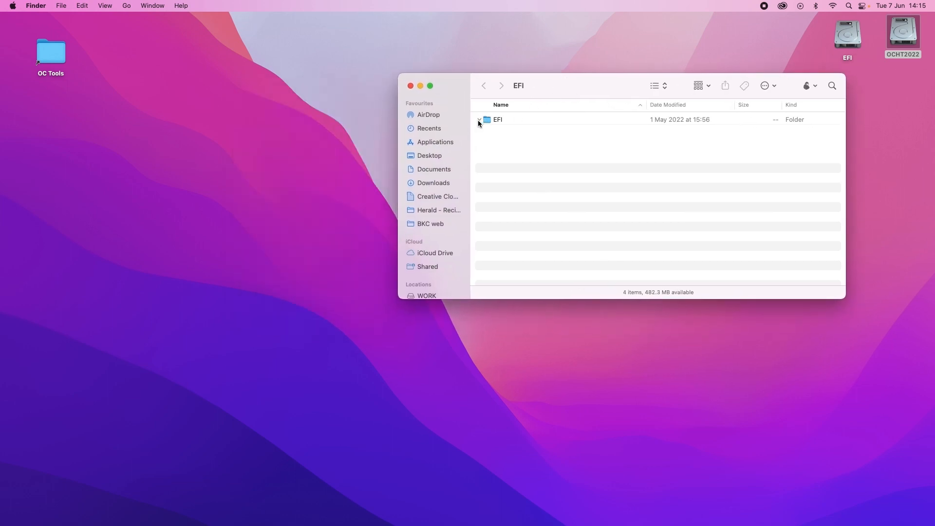
pyautogui.click(480, 120)
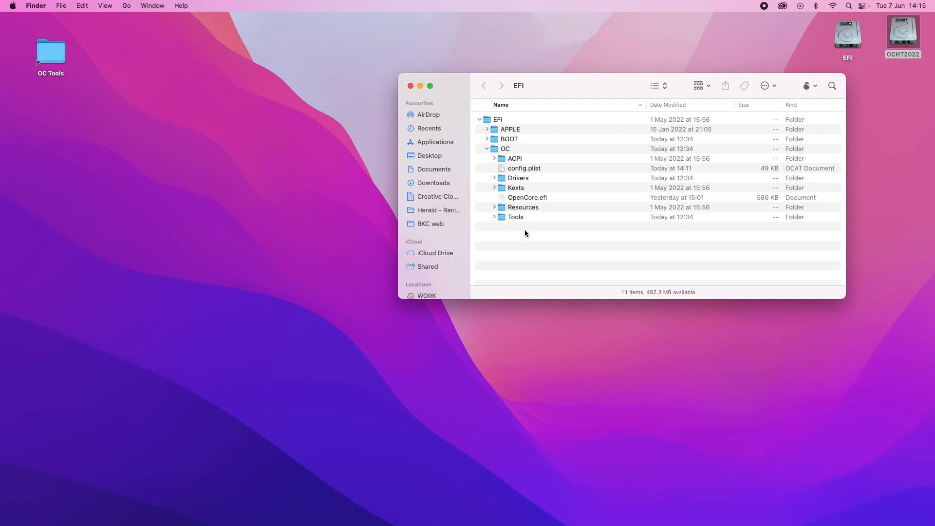
pyautogui.moveTo(513, 169)
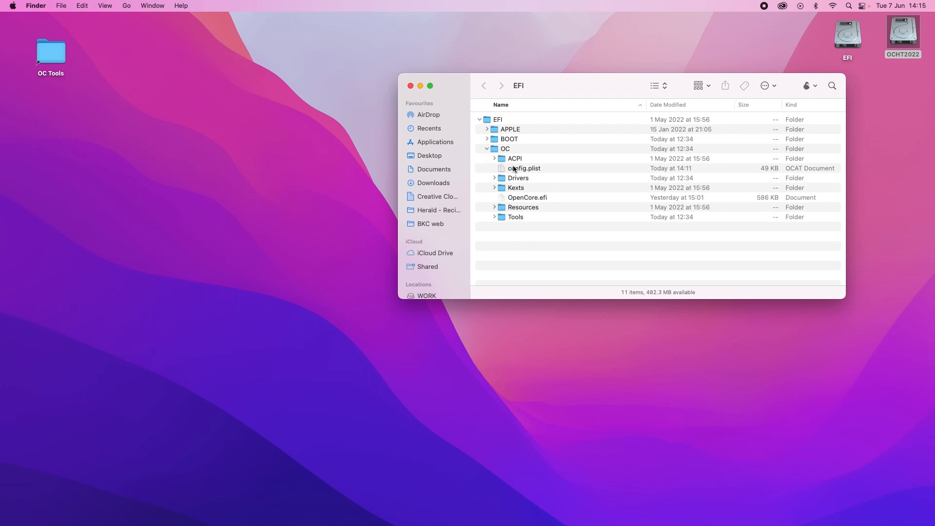
pyautogui.click(50, 51)
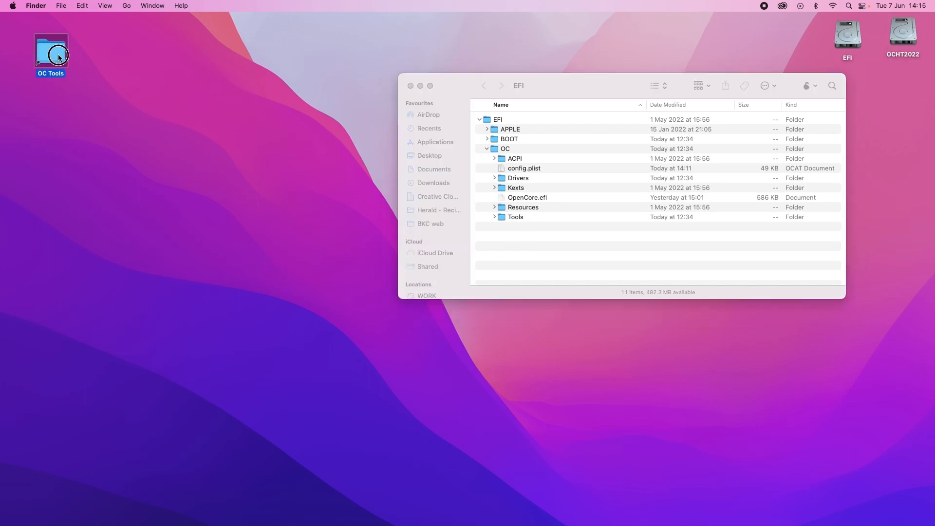
# Launch OCAuxiliaryTools from OC Tools and validate config.plist, which flags PickerMode not External
pyautogui.doubleClick(51, 50)
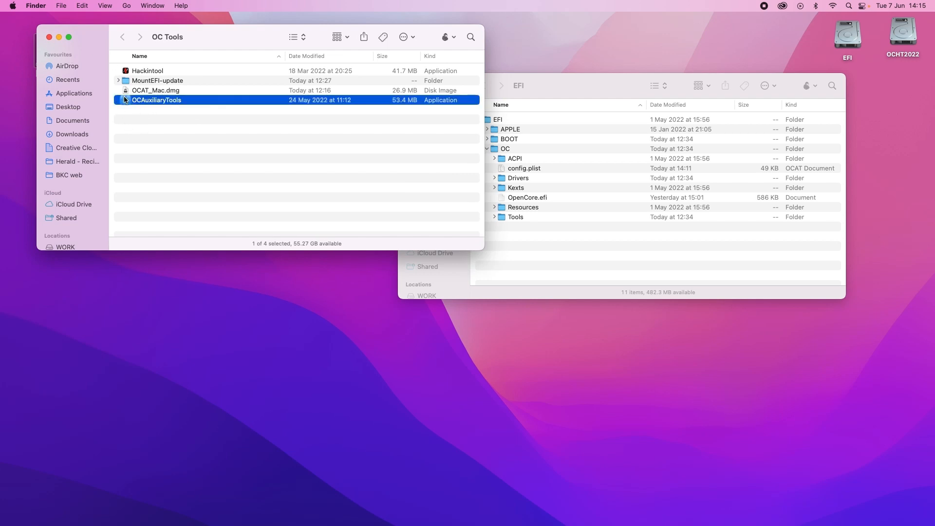
pyautogui.doubleClick(156, 99)
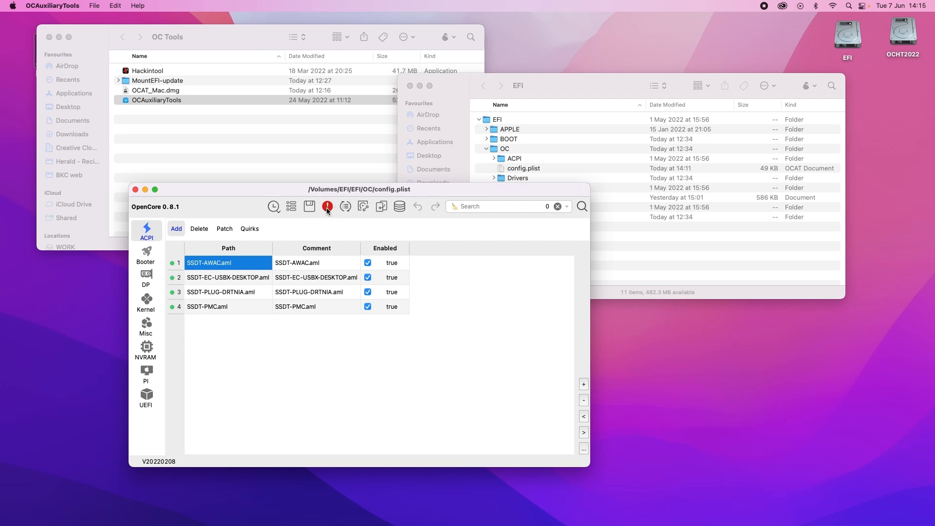
pyautogui.click(327, 206)
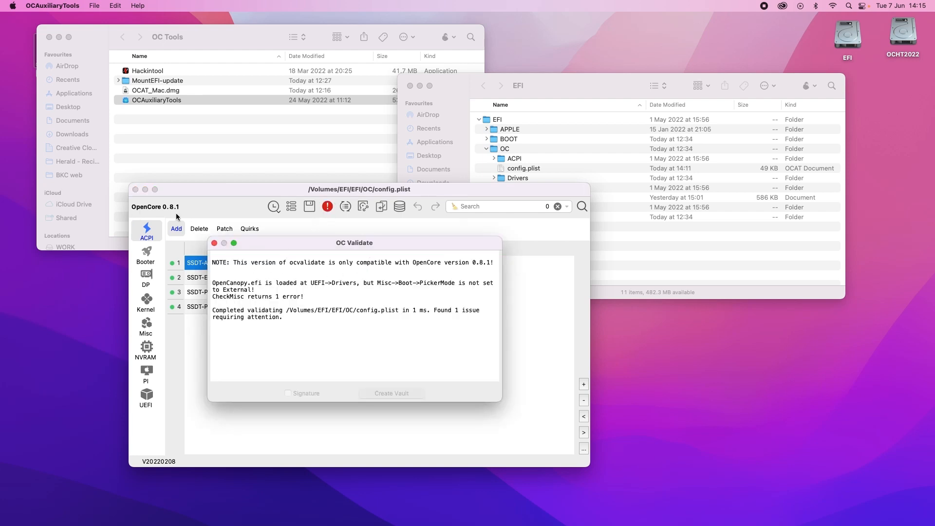
pyautogui.moveTo(367, 288)
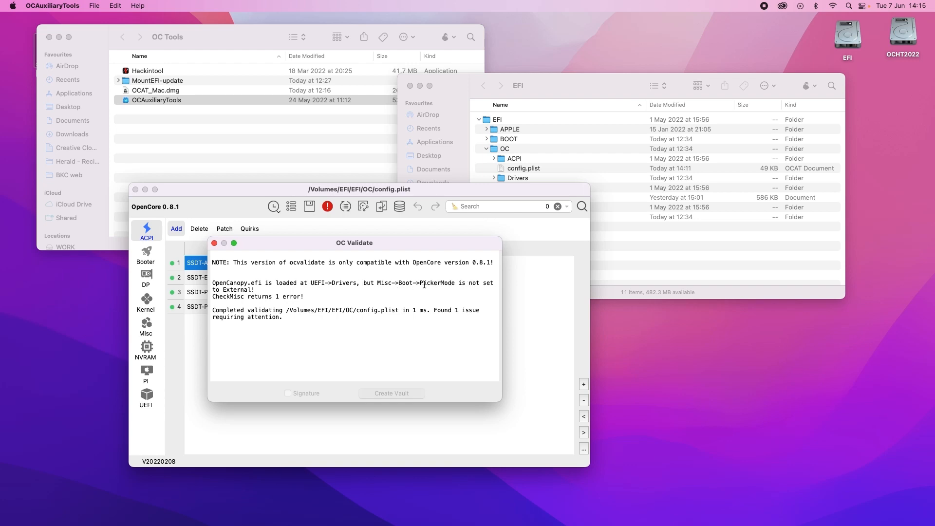
pyautogui.moveTo(457, 279)
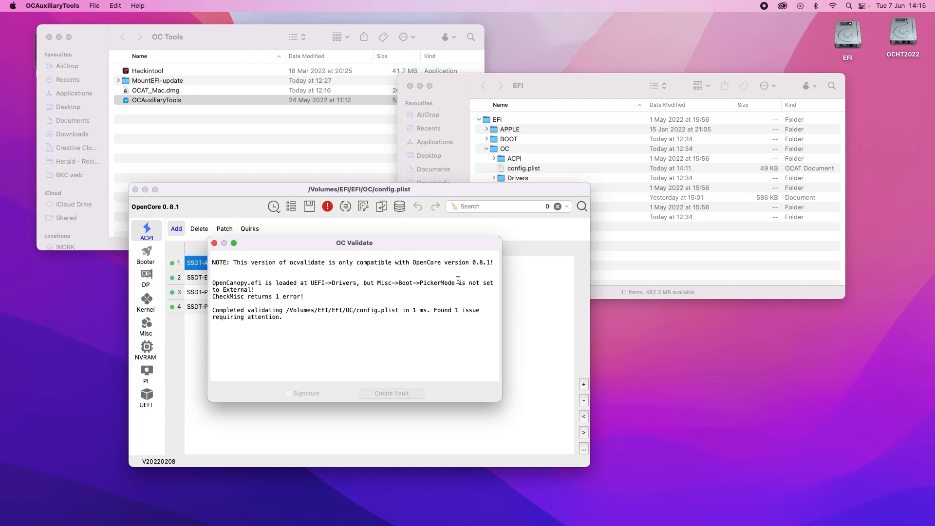
pyautogui.click(214, 243)
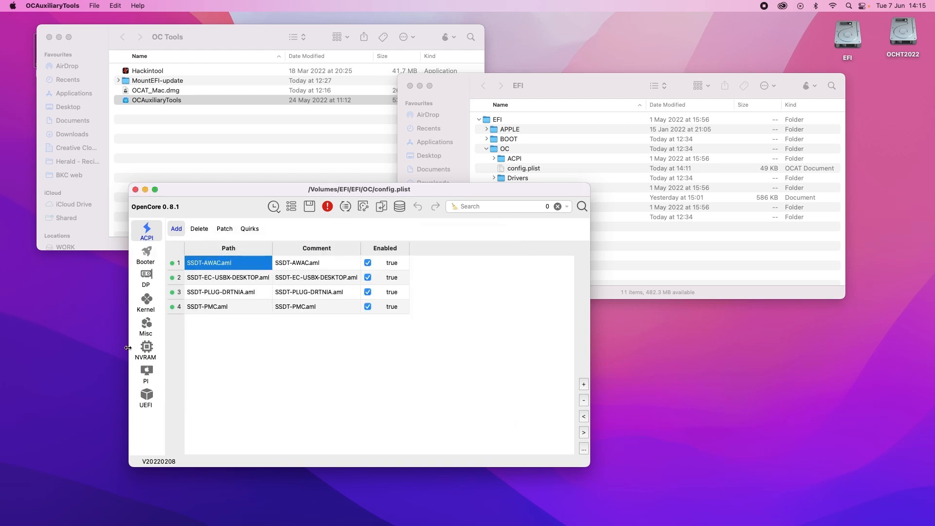
# Set Misc > Boot PickerMode to External, save config.plist, and re-validate cleanly
pyautogui.click(145, 327)
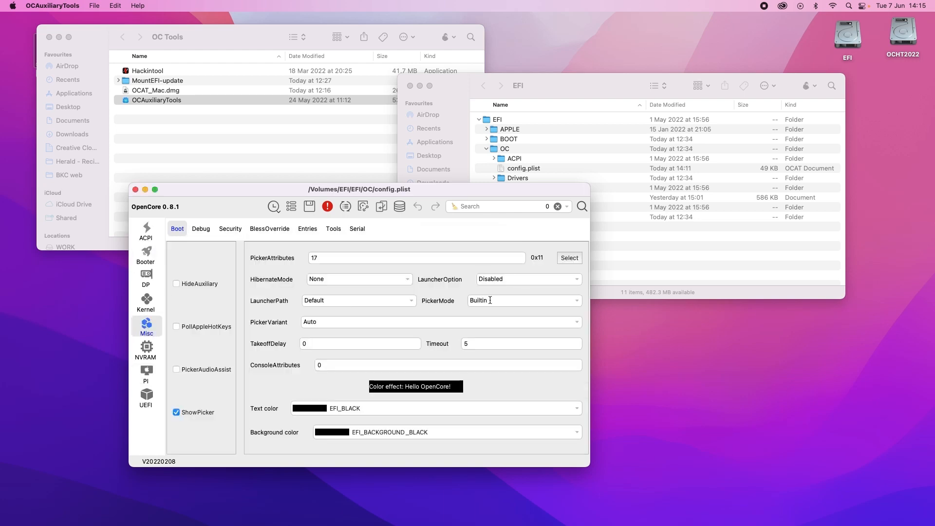
pyautogui.click(521, 300)
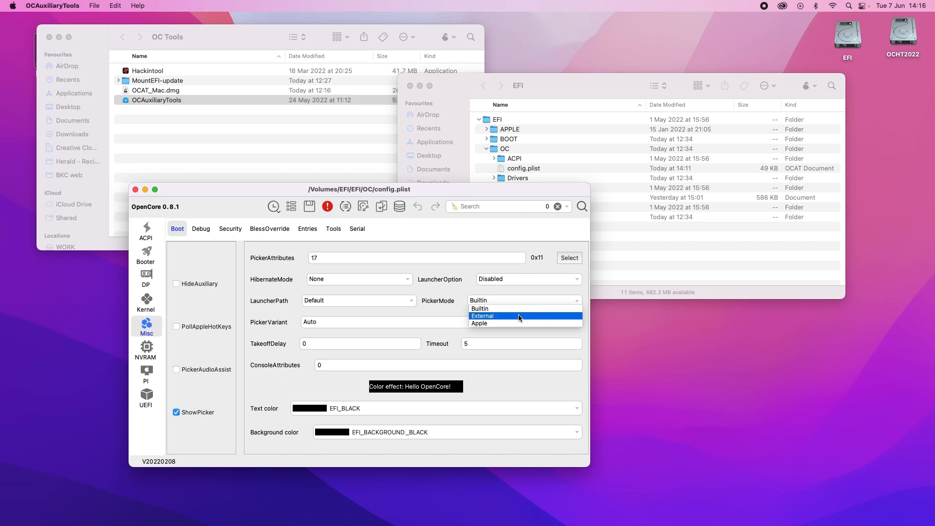
pyautogui.click(482, 316)
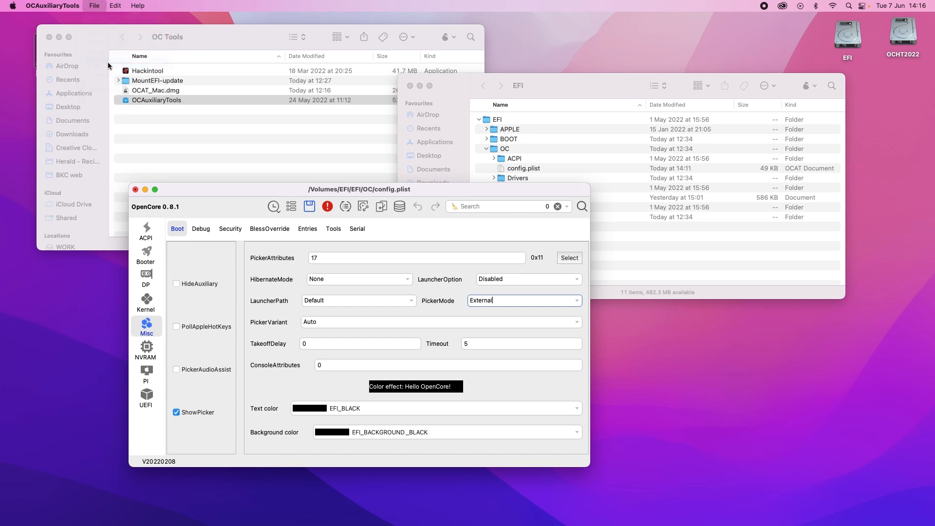
pyautogui.click(309, 207)
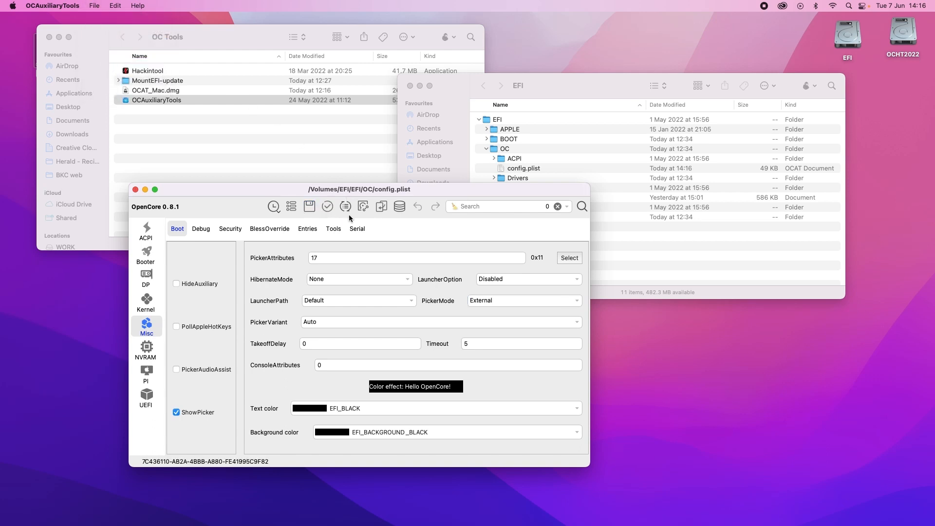
pyautogui.click(327, 206)
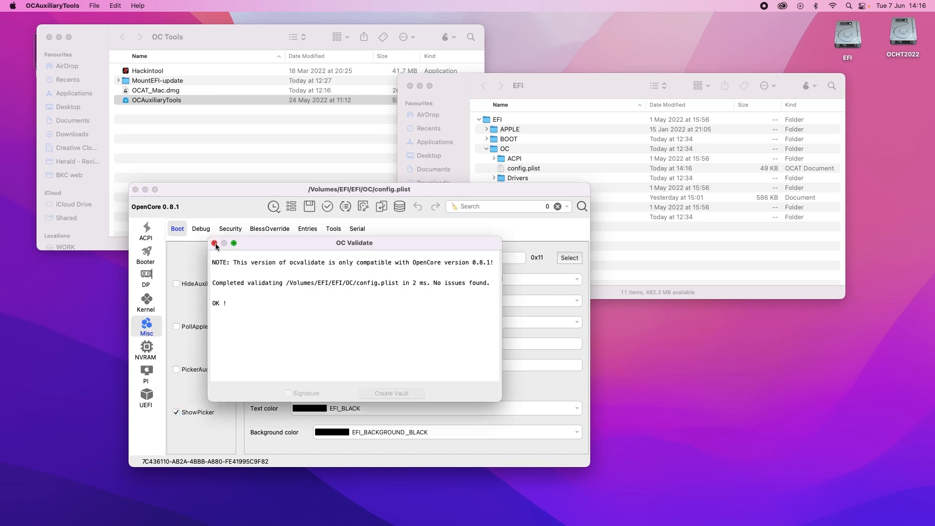
pyautogui.click(215, 242)
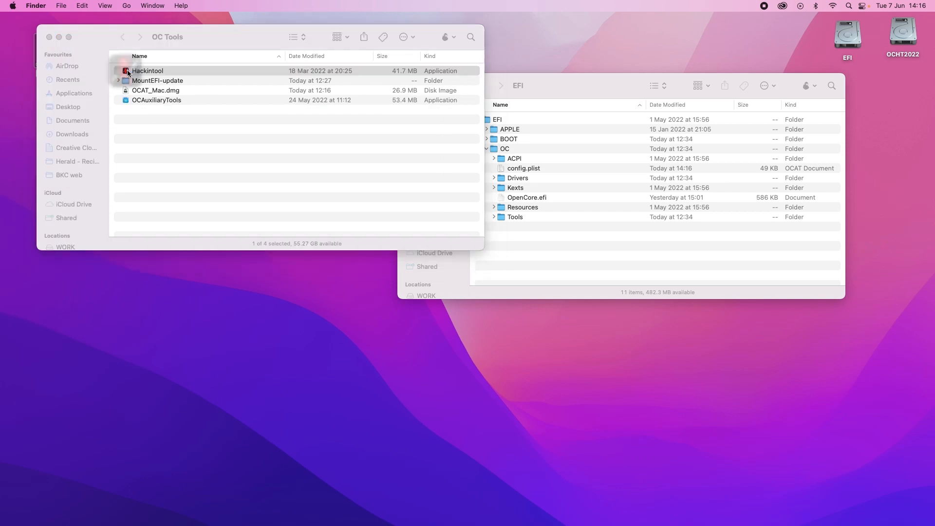
# Launch Hackintool and check its Boot section reports OpenCore 0.8.1
pyautogui.doubleClick(147, 70)
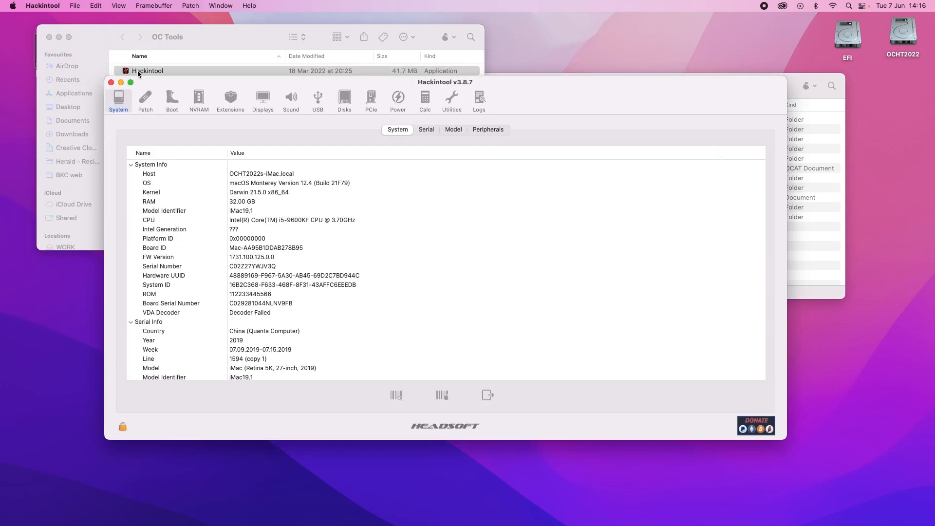
pyautogui.click(172, 99)
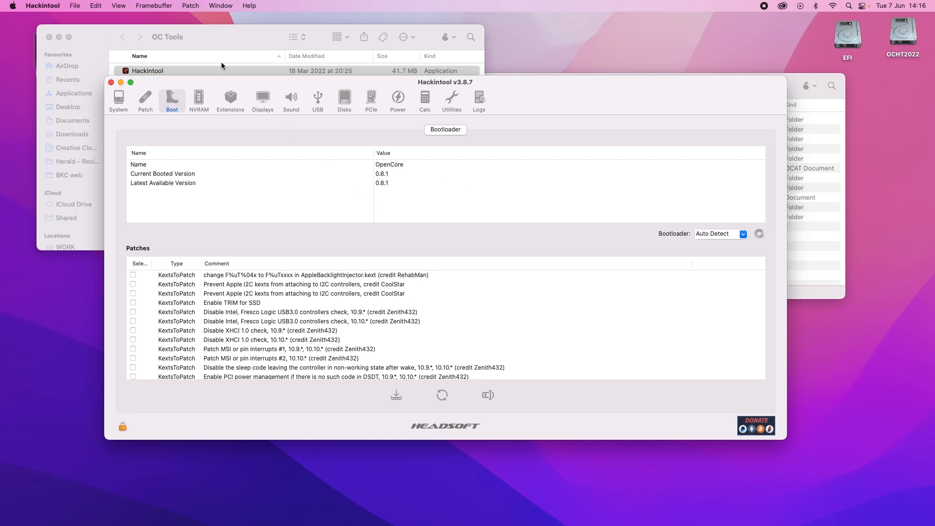
pyautogui.moveTo(451, 99)
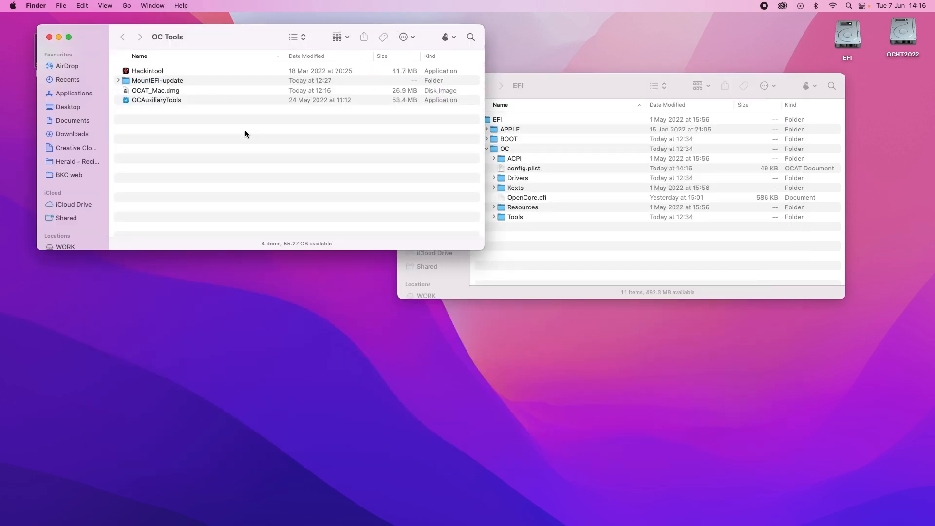
# Close the OC Tools window and bring up the EFI drive's eject menu
pyautogui.click(156, 99)
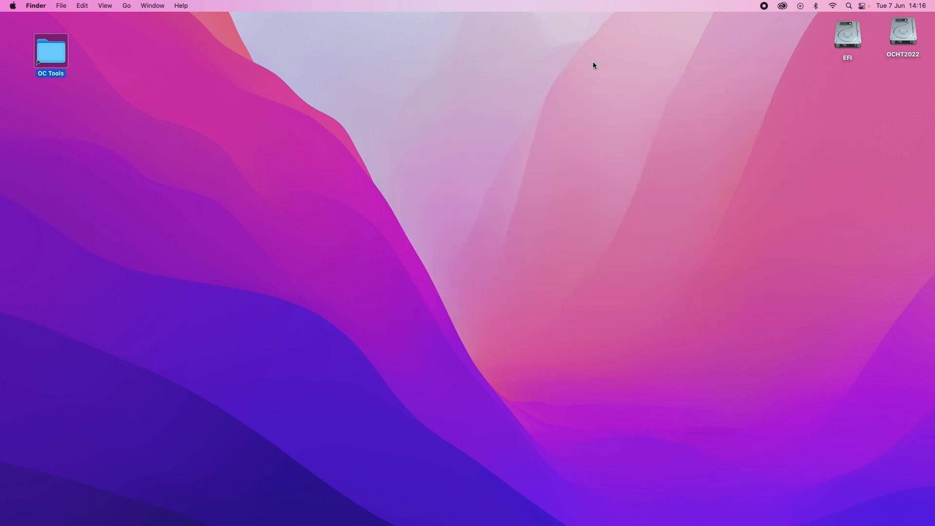
pyautogui.rightClick(847, 35)
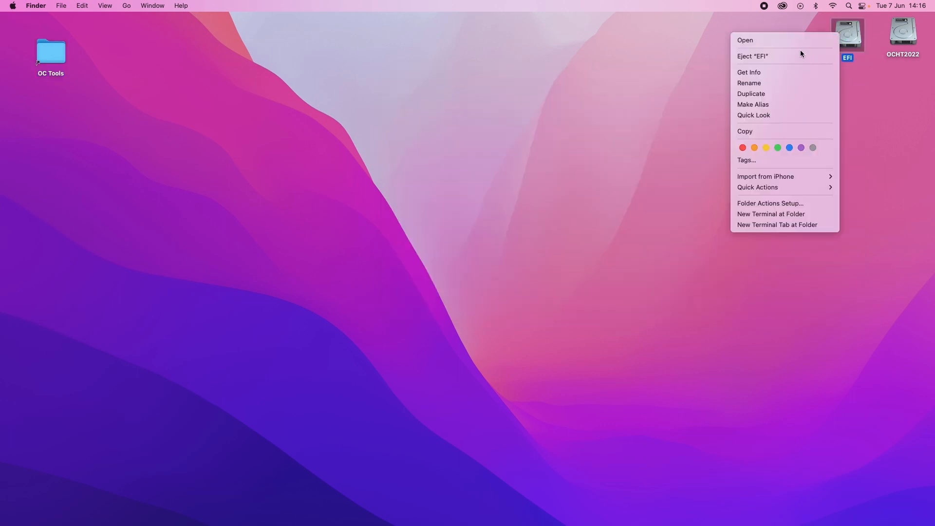